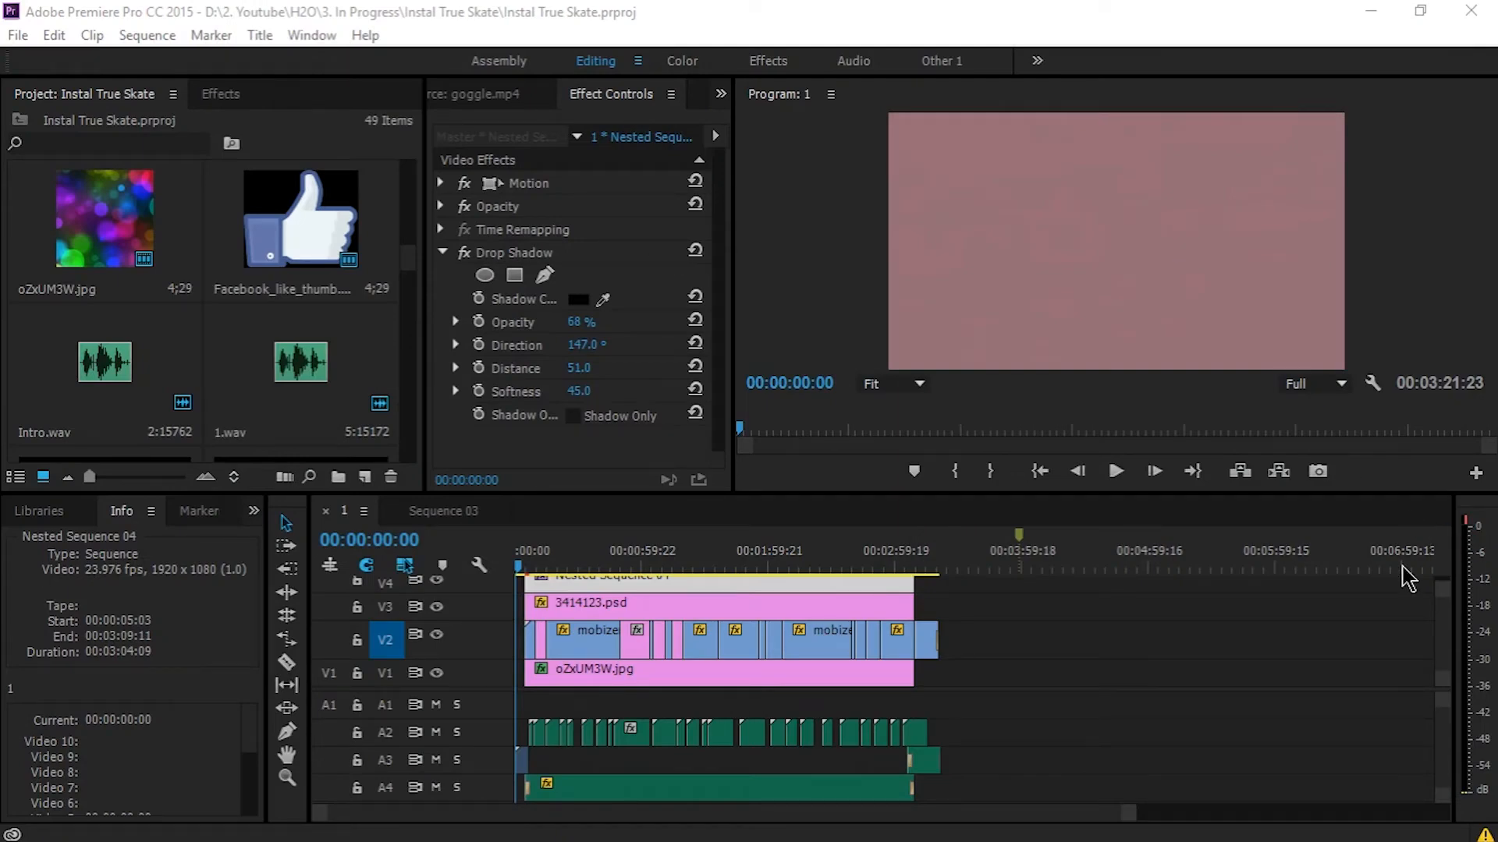
mouse_move(1187, 371)
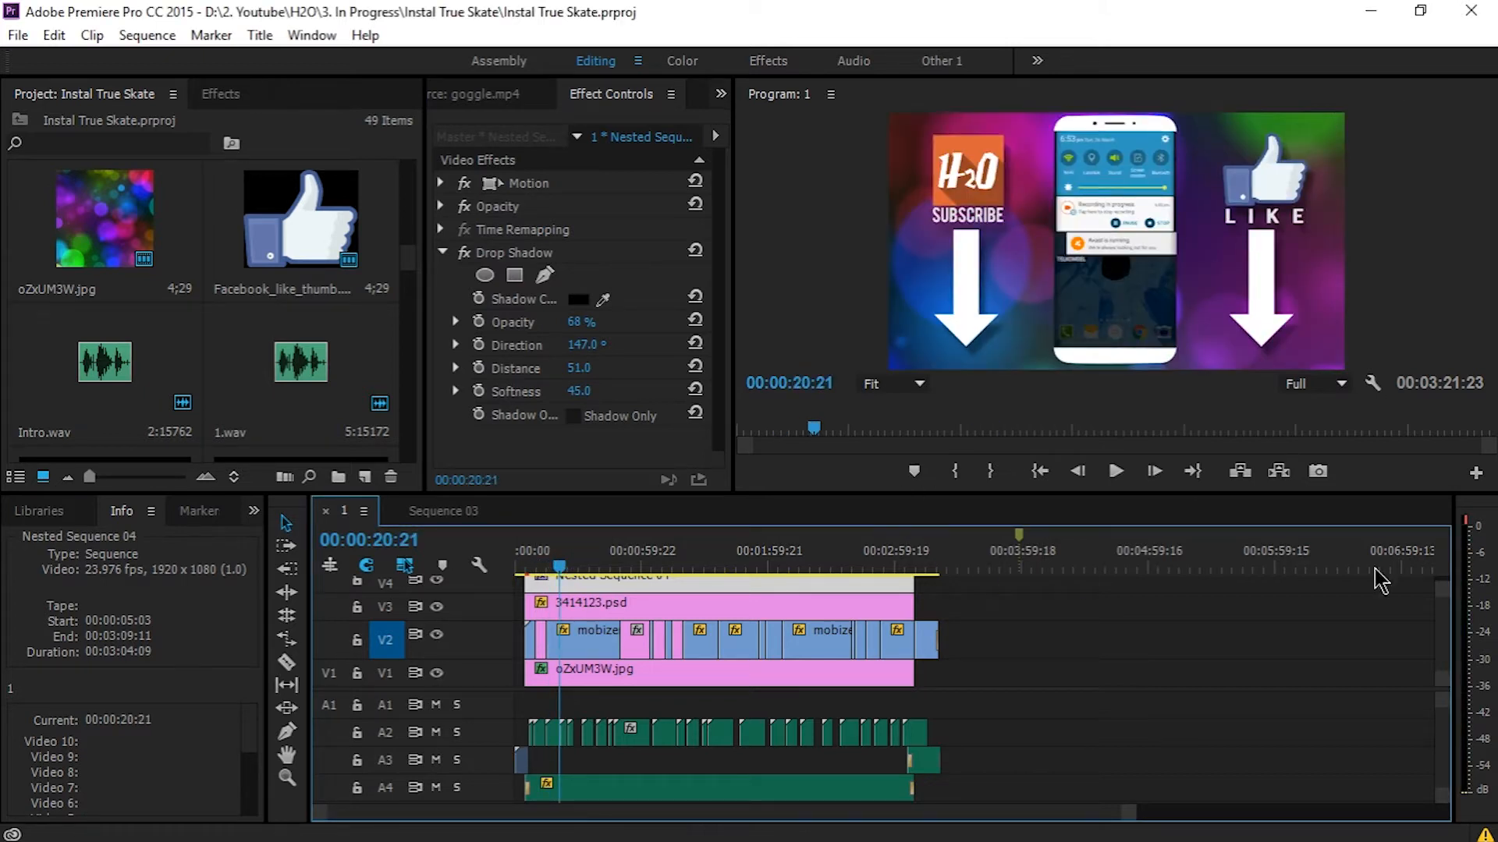
mouse_move(893, 660)
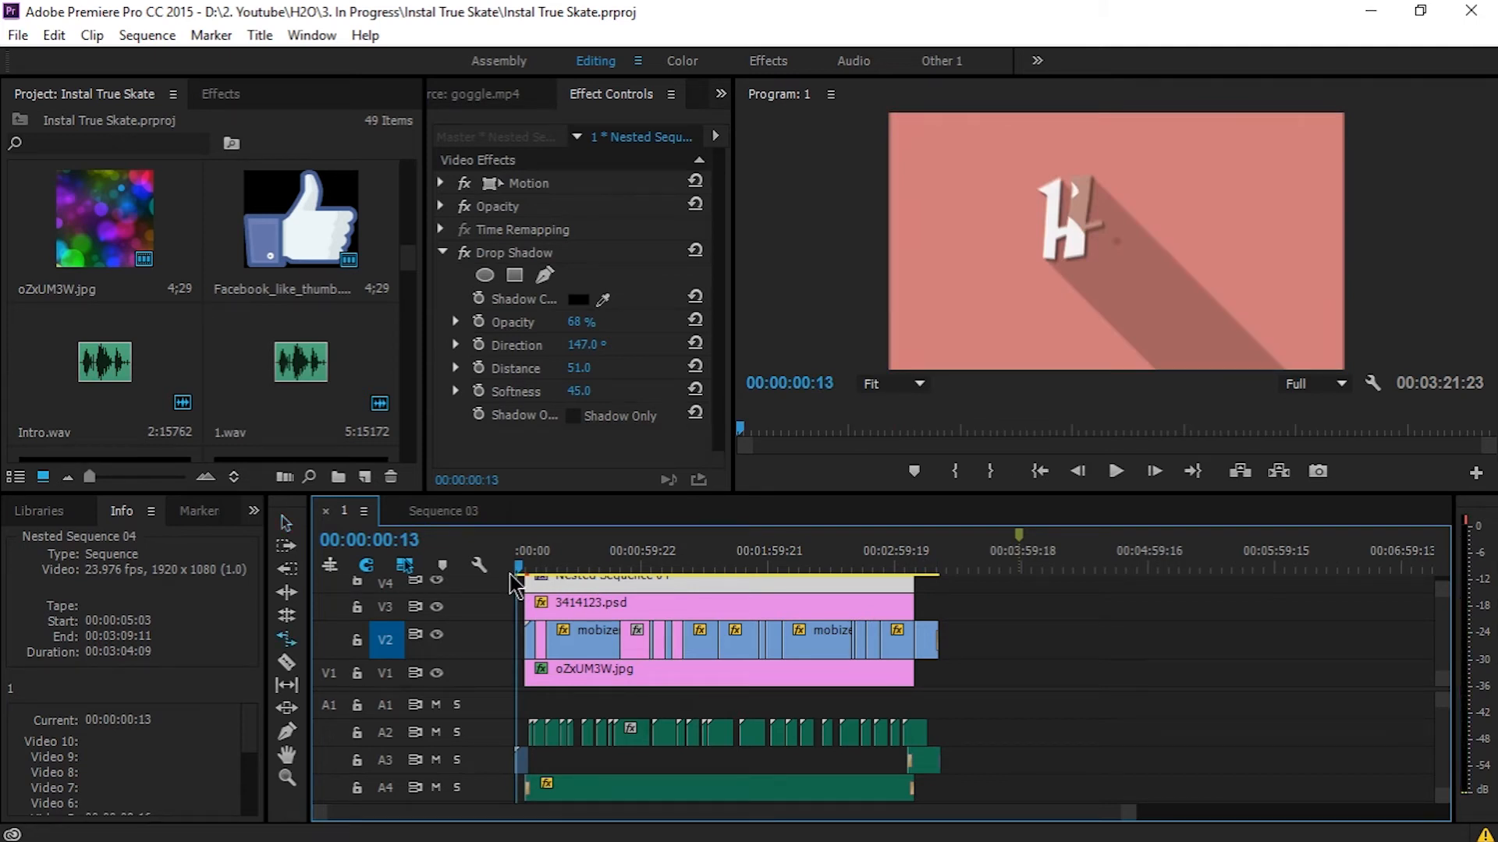
- Preview the sequence from start to end, then open its media export settings
left_click(1114, 471)
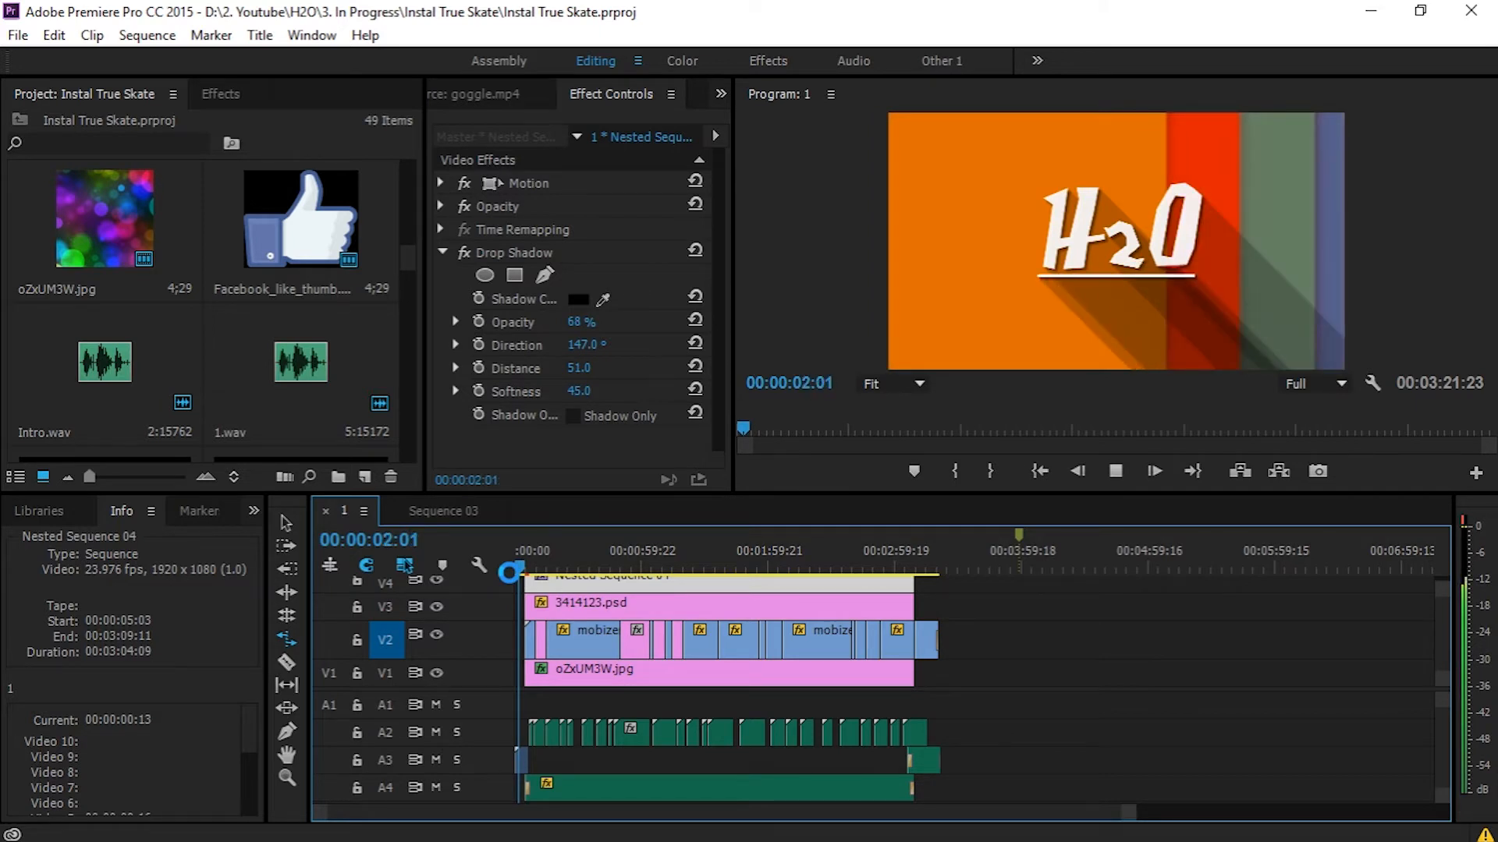
left_click(528, 568)
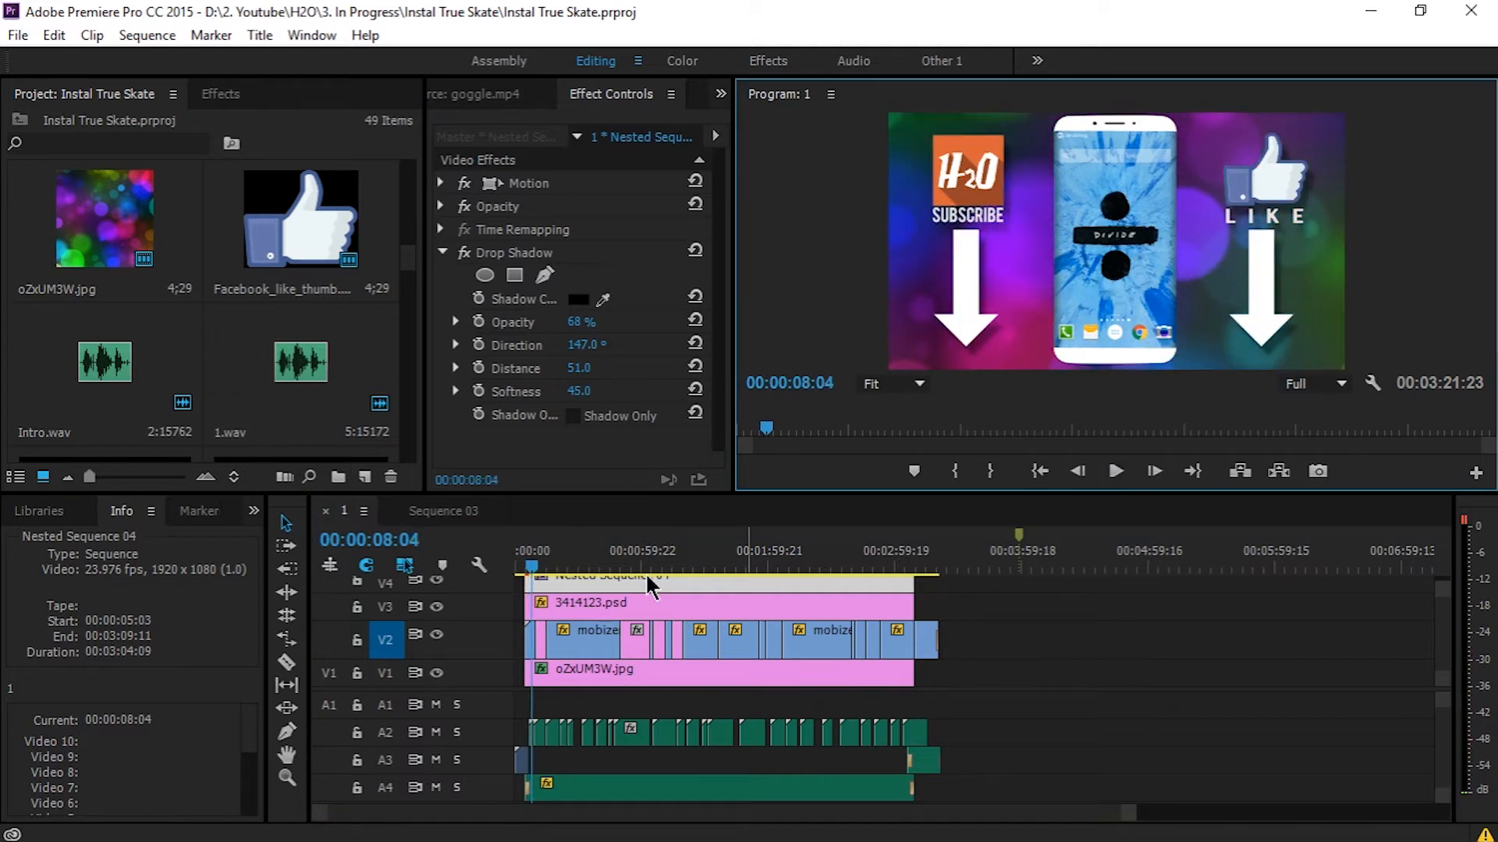
left_click(691, 550)
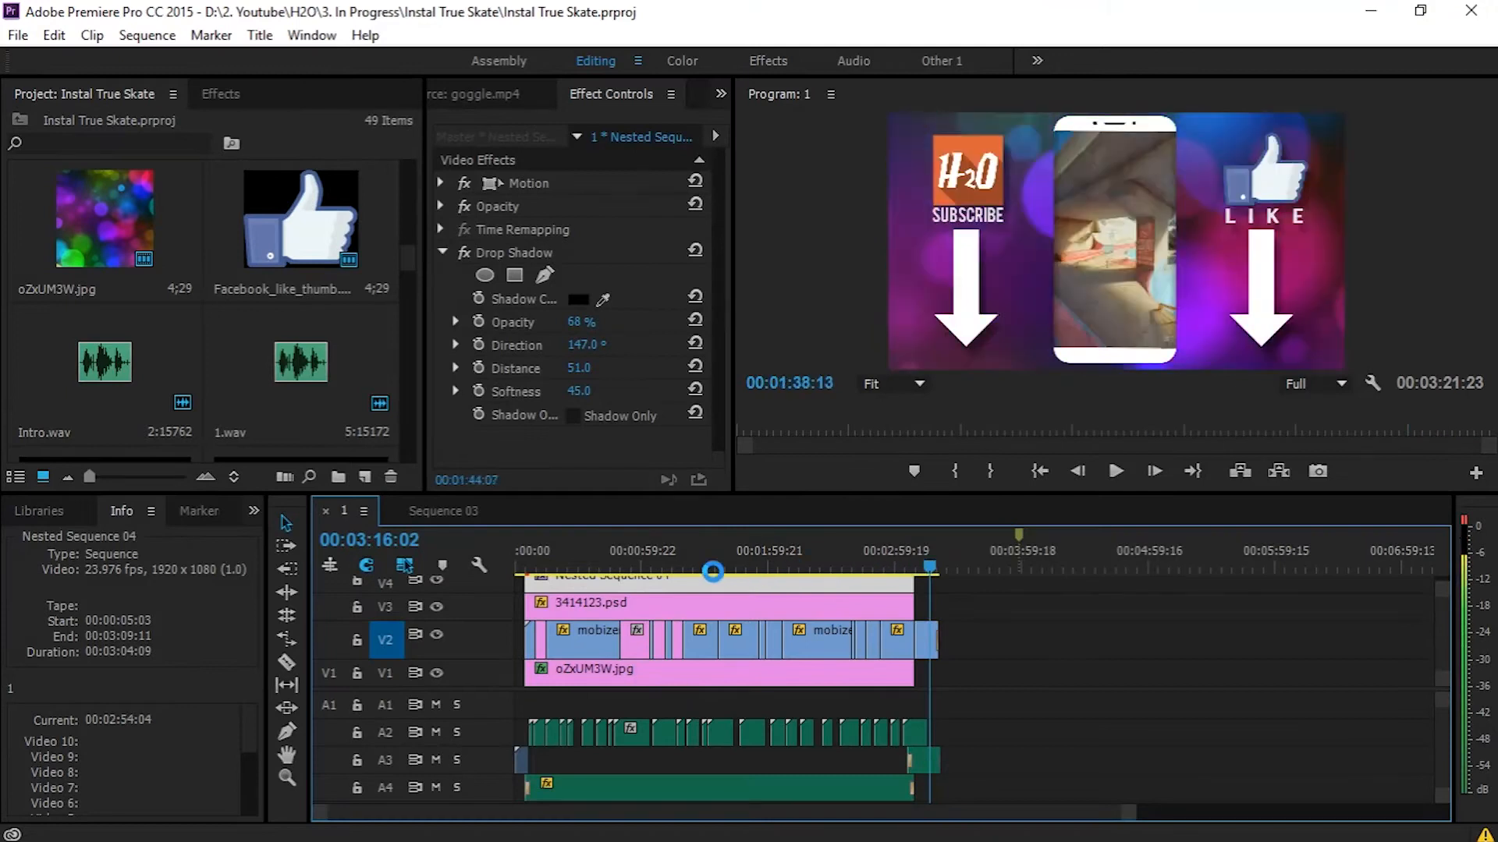
left_click(526, 550)
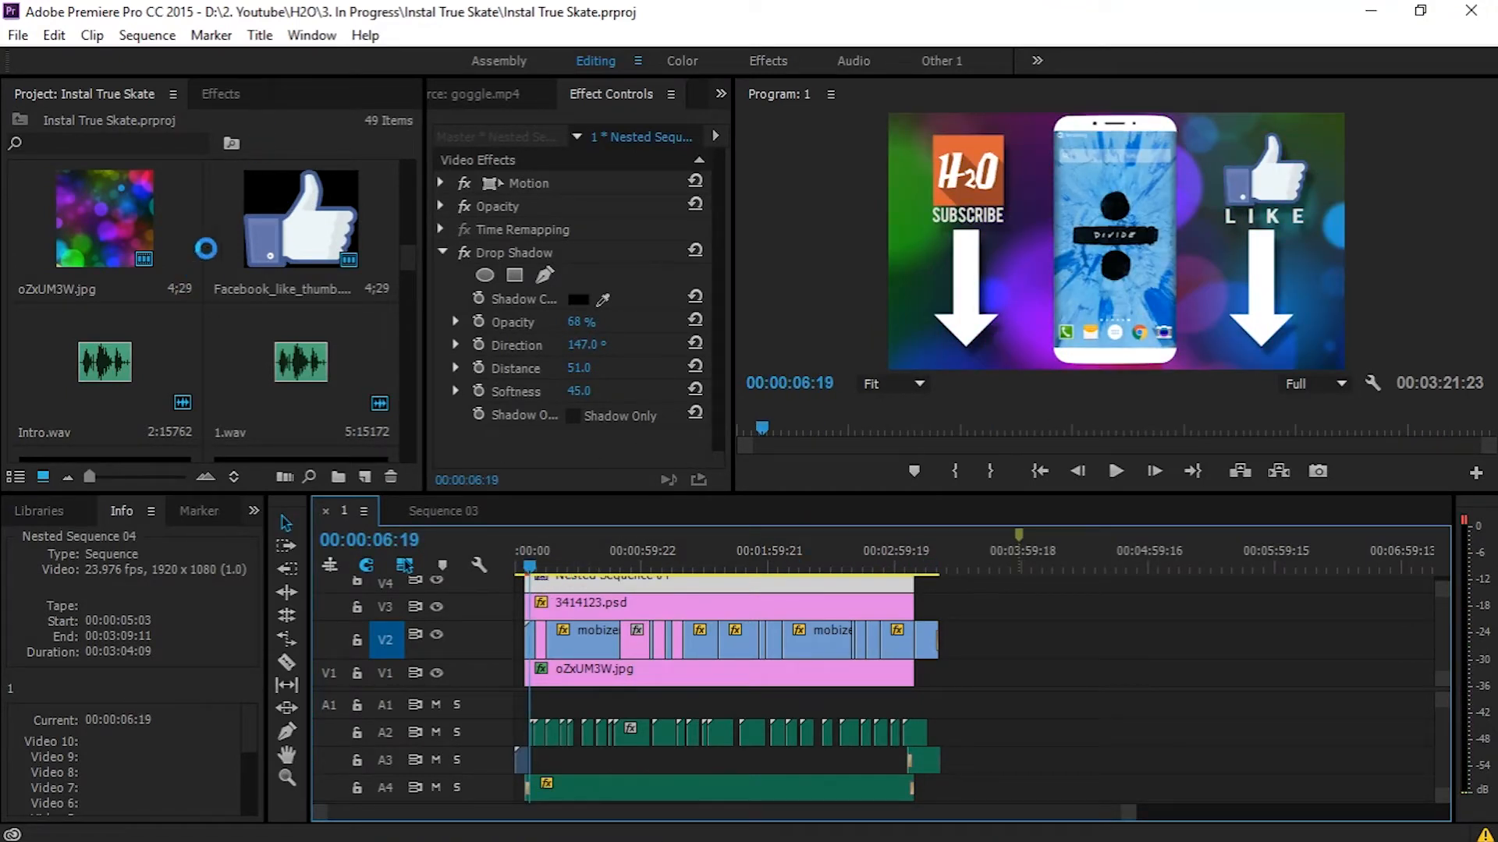
left_click(17, 35)
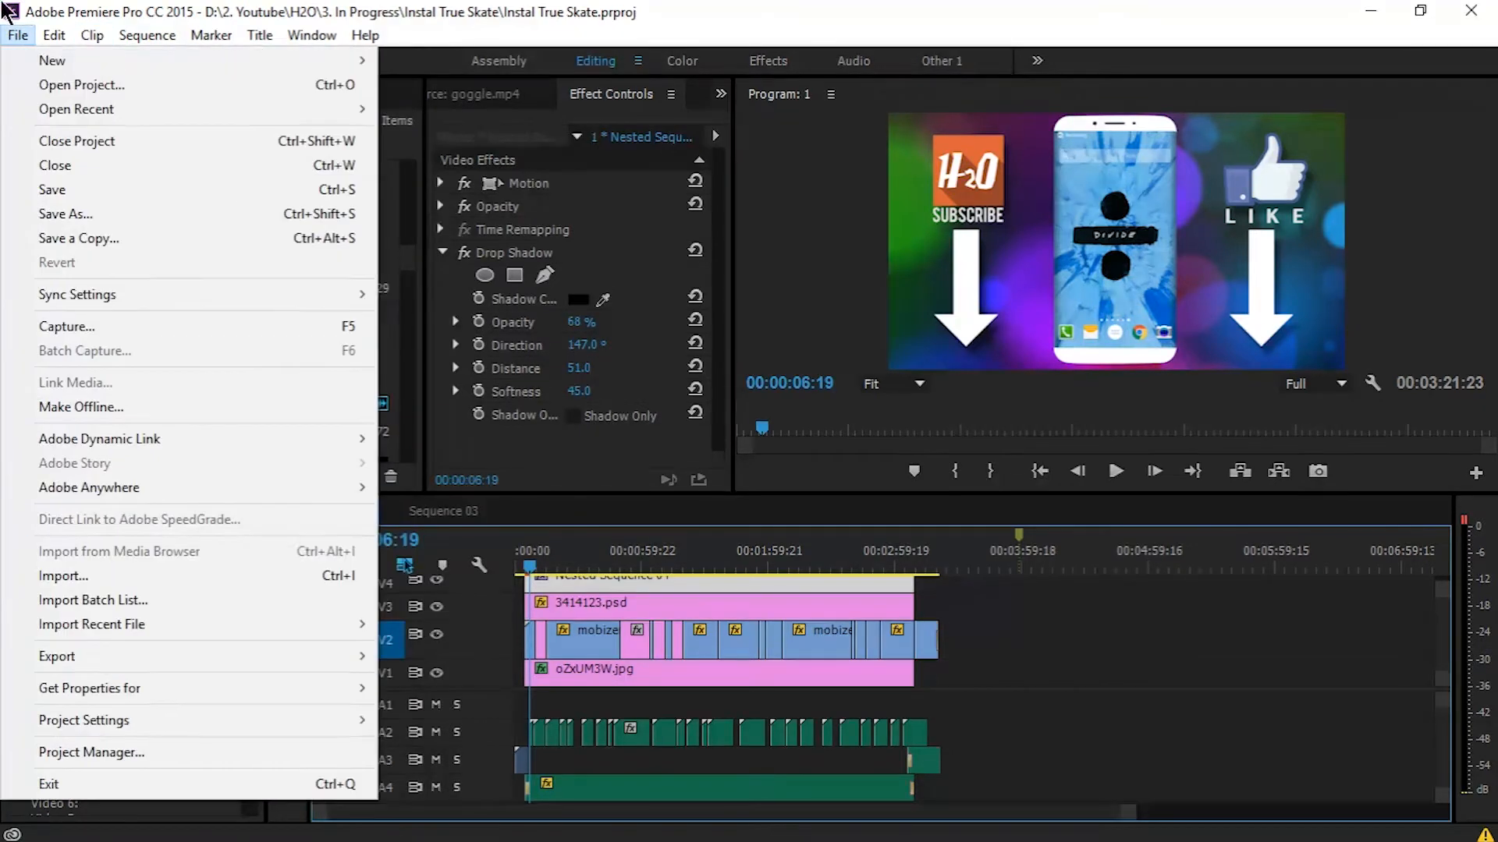
mouse_move(57, 656)
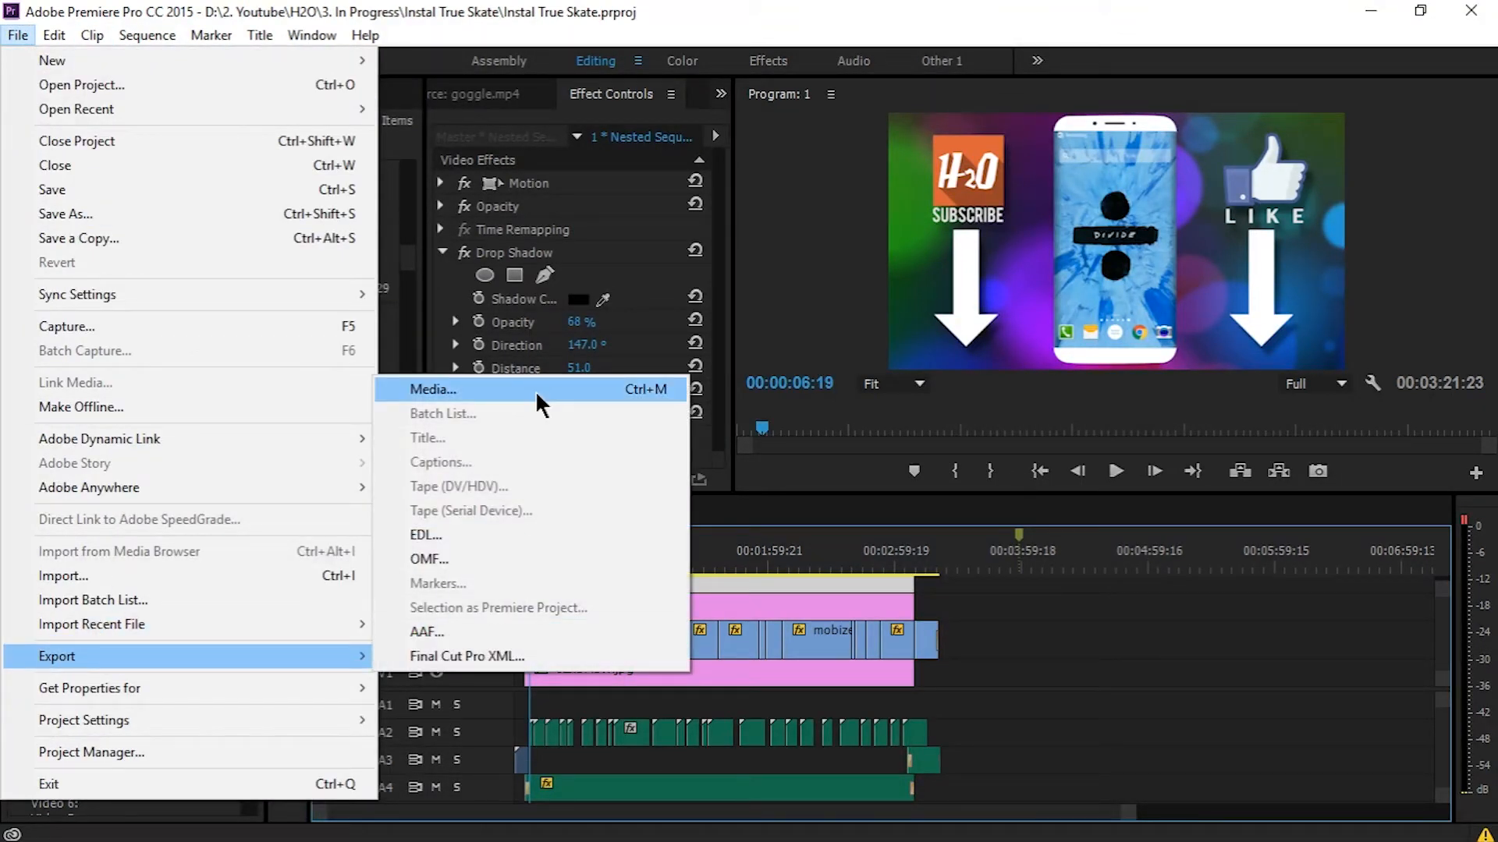
left_click(432, 388)
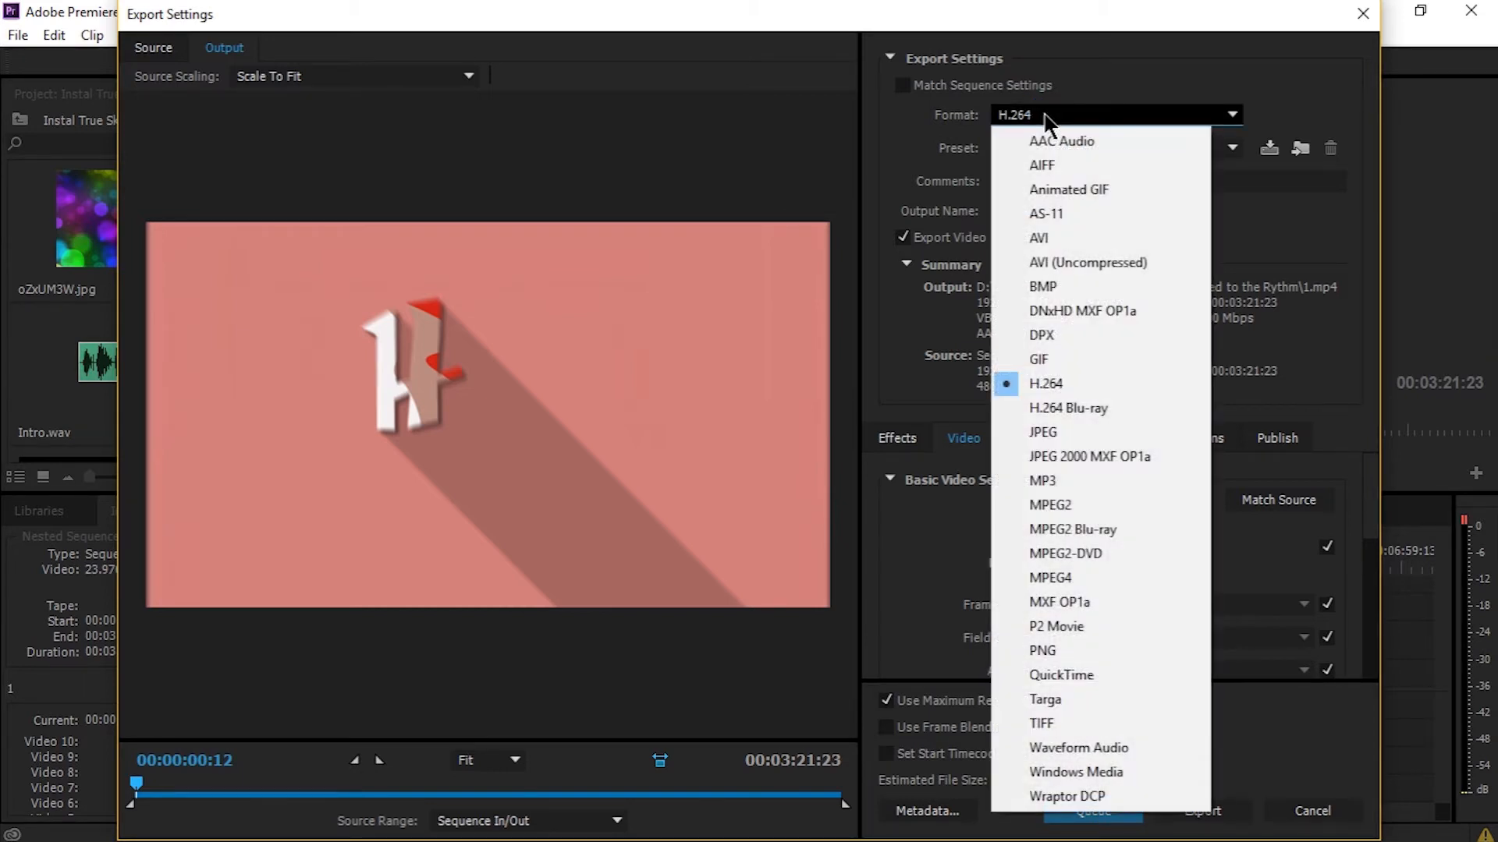
mouse_move(1127, 587)
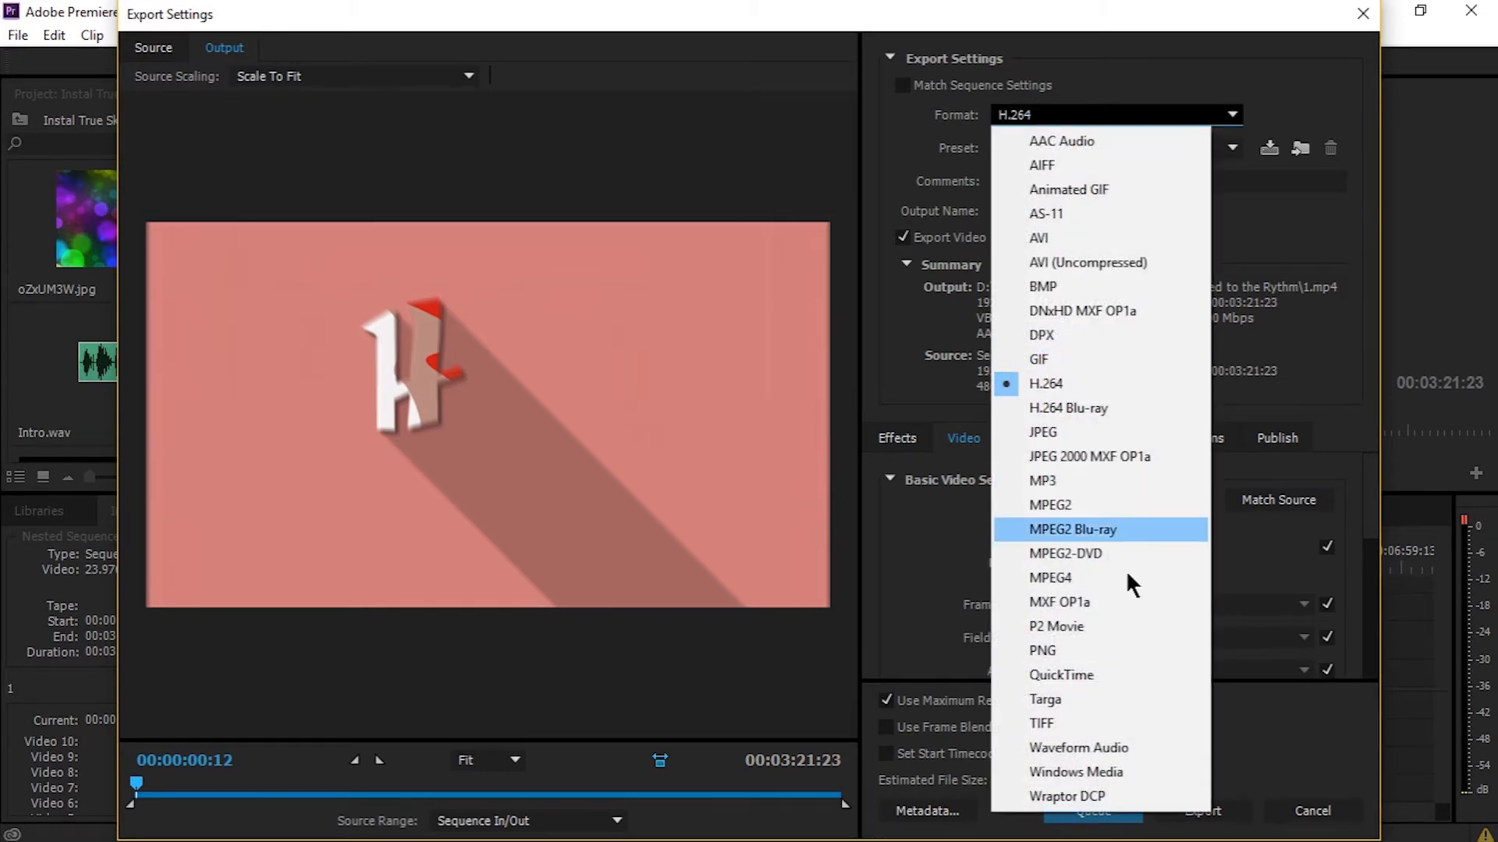
mouse_move(1060, 675)
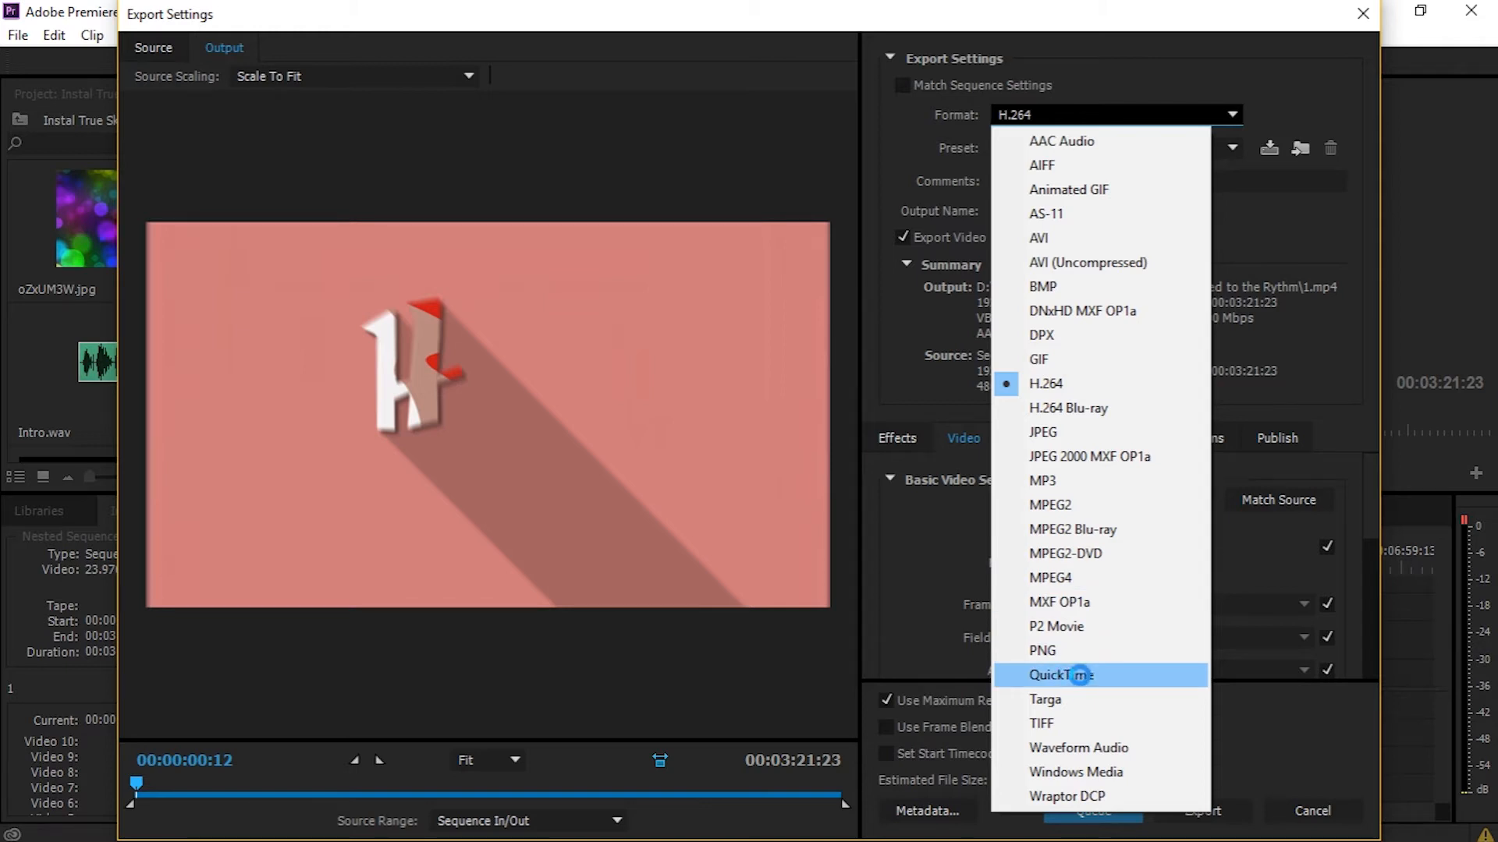
- Keep H.264 and lower the target bitrate from 10 to 3 Mbps, estimating 80 MB
left_click(1045, 383)
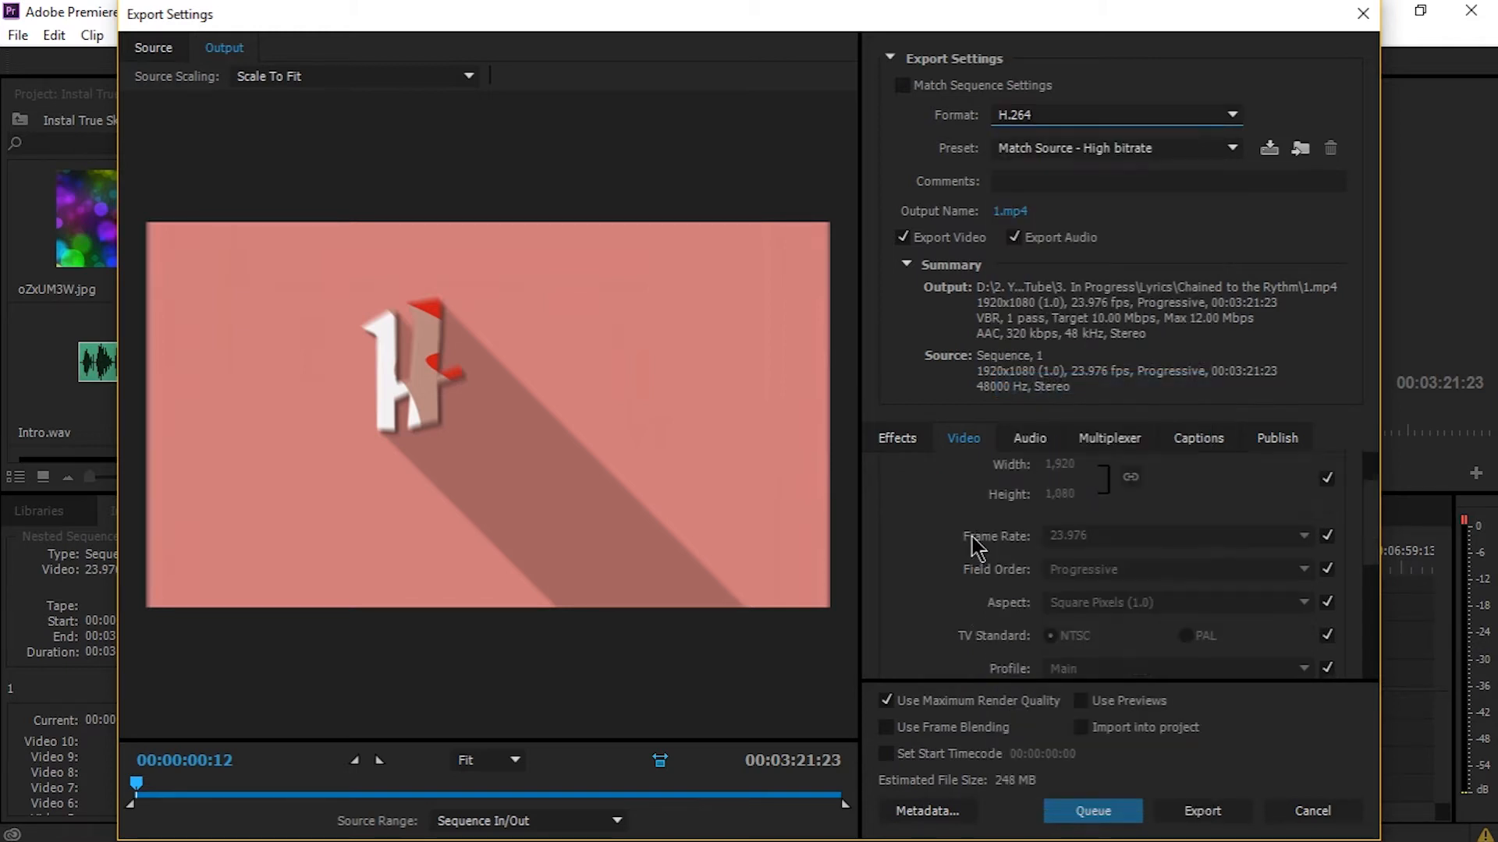
scroll("down", 3)
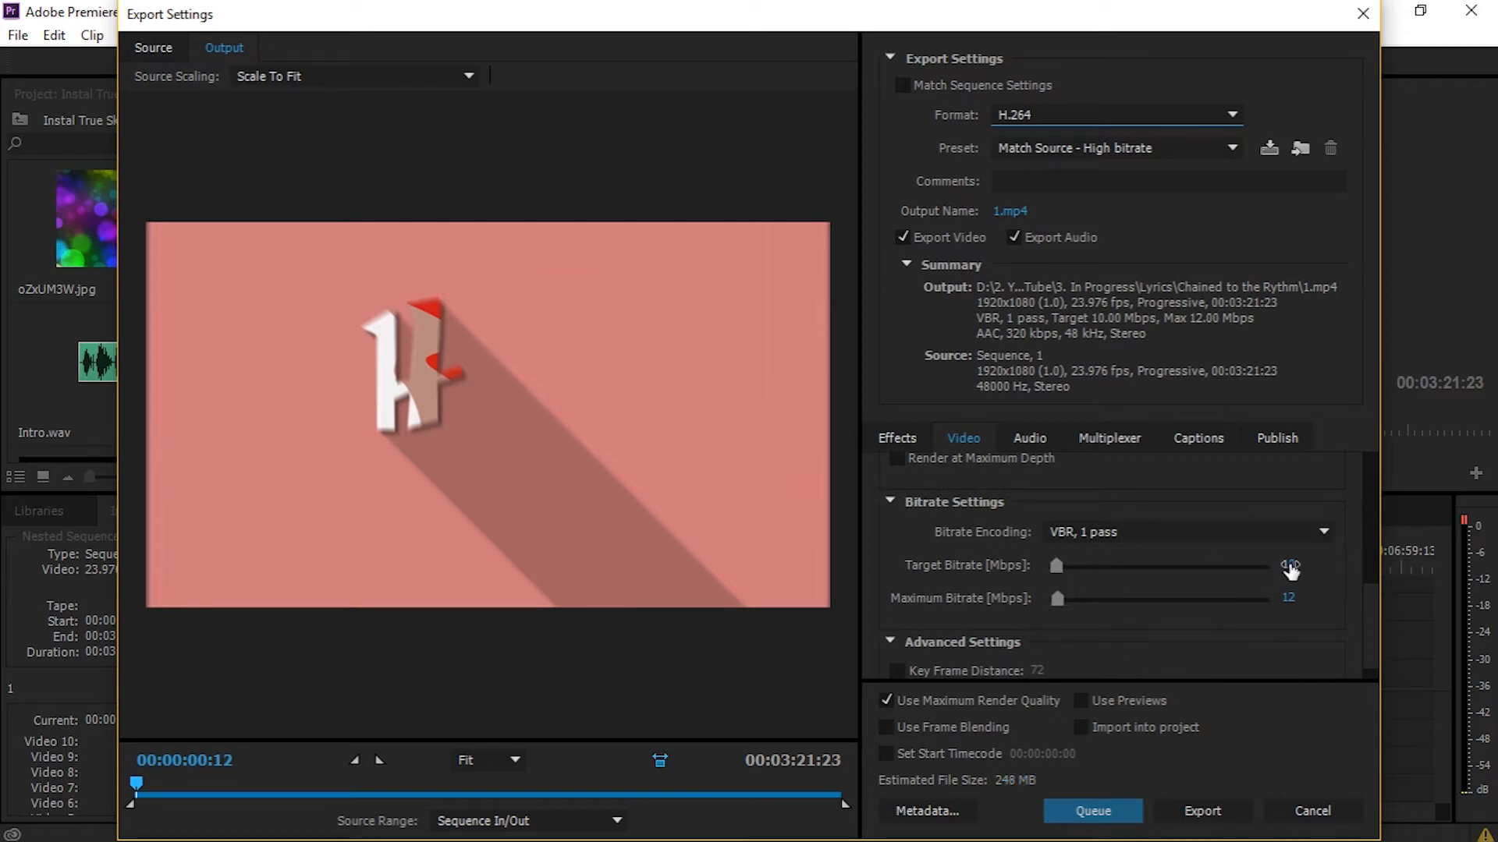
left_click(1306, 565)
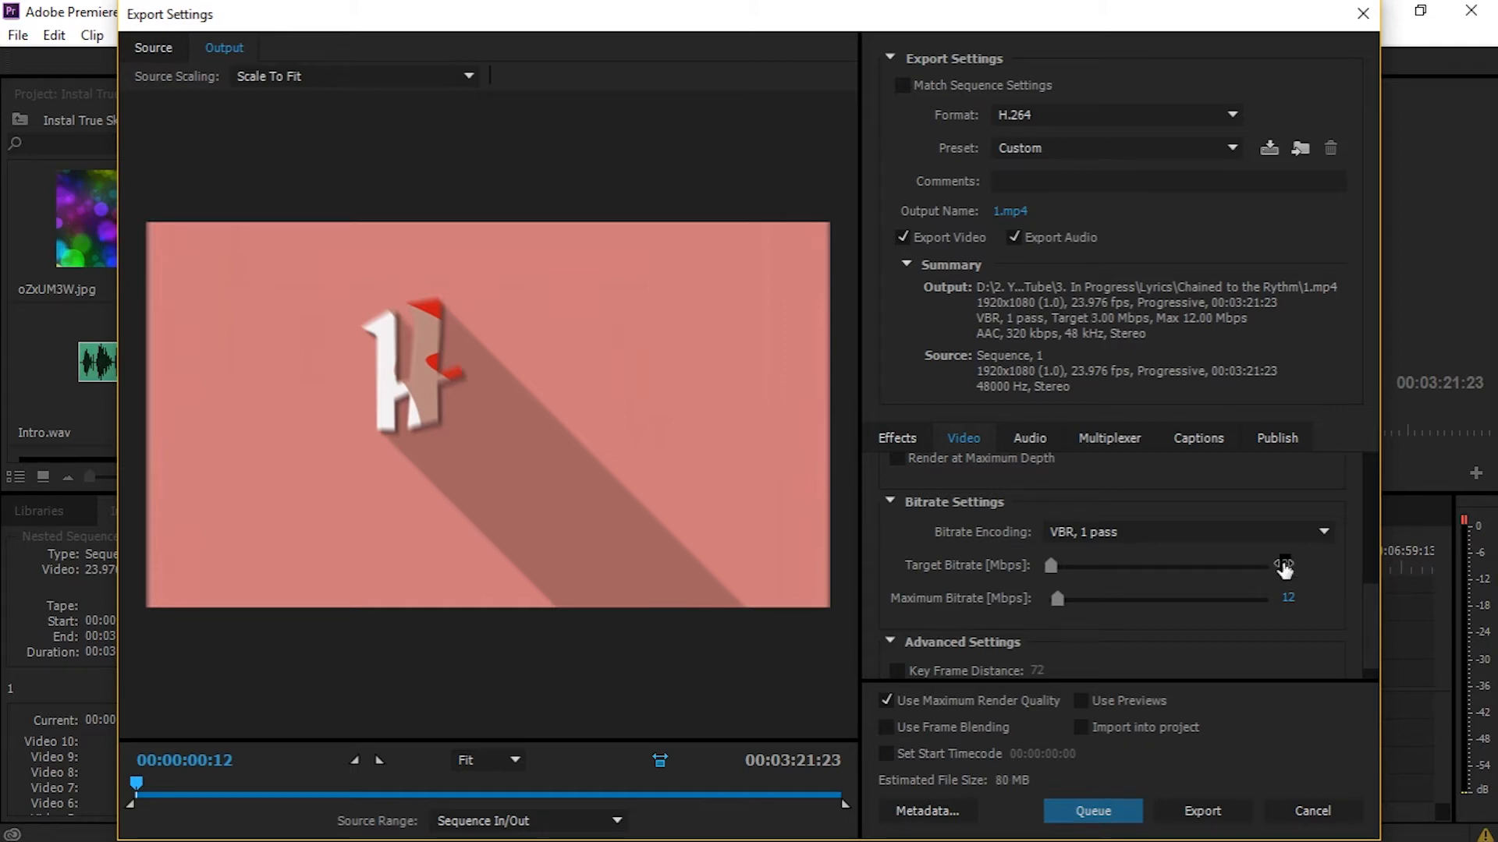
scroll("up", 3)
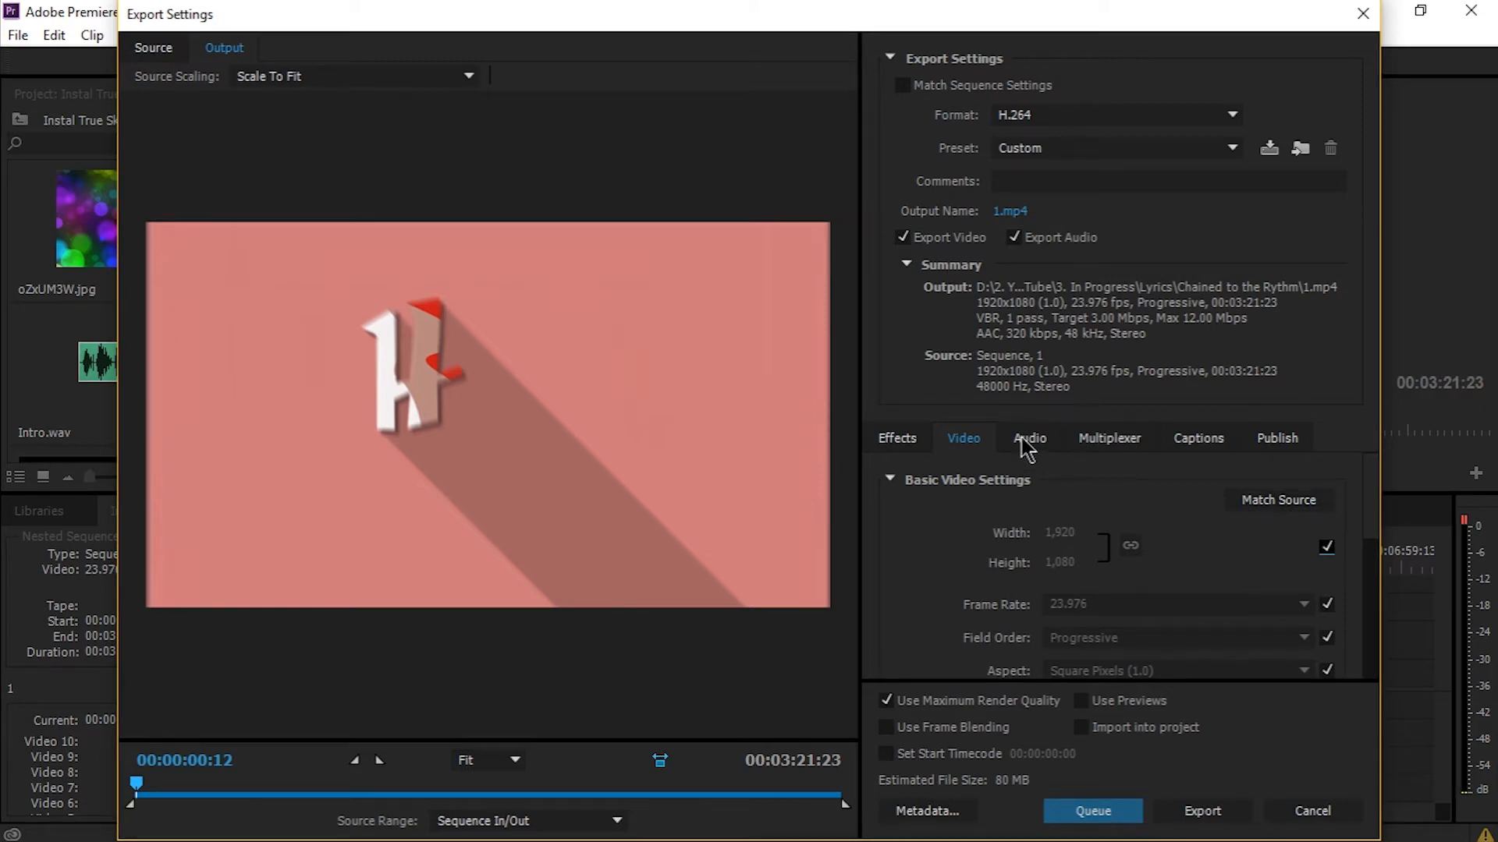
- Review the Audio (AAC, 48 kHz, stereo) and Effects settings, then return to Video
left_click(1028, 437)
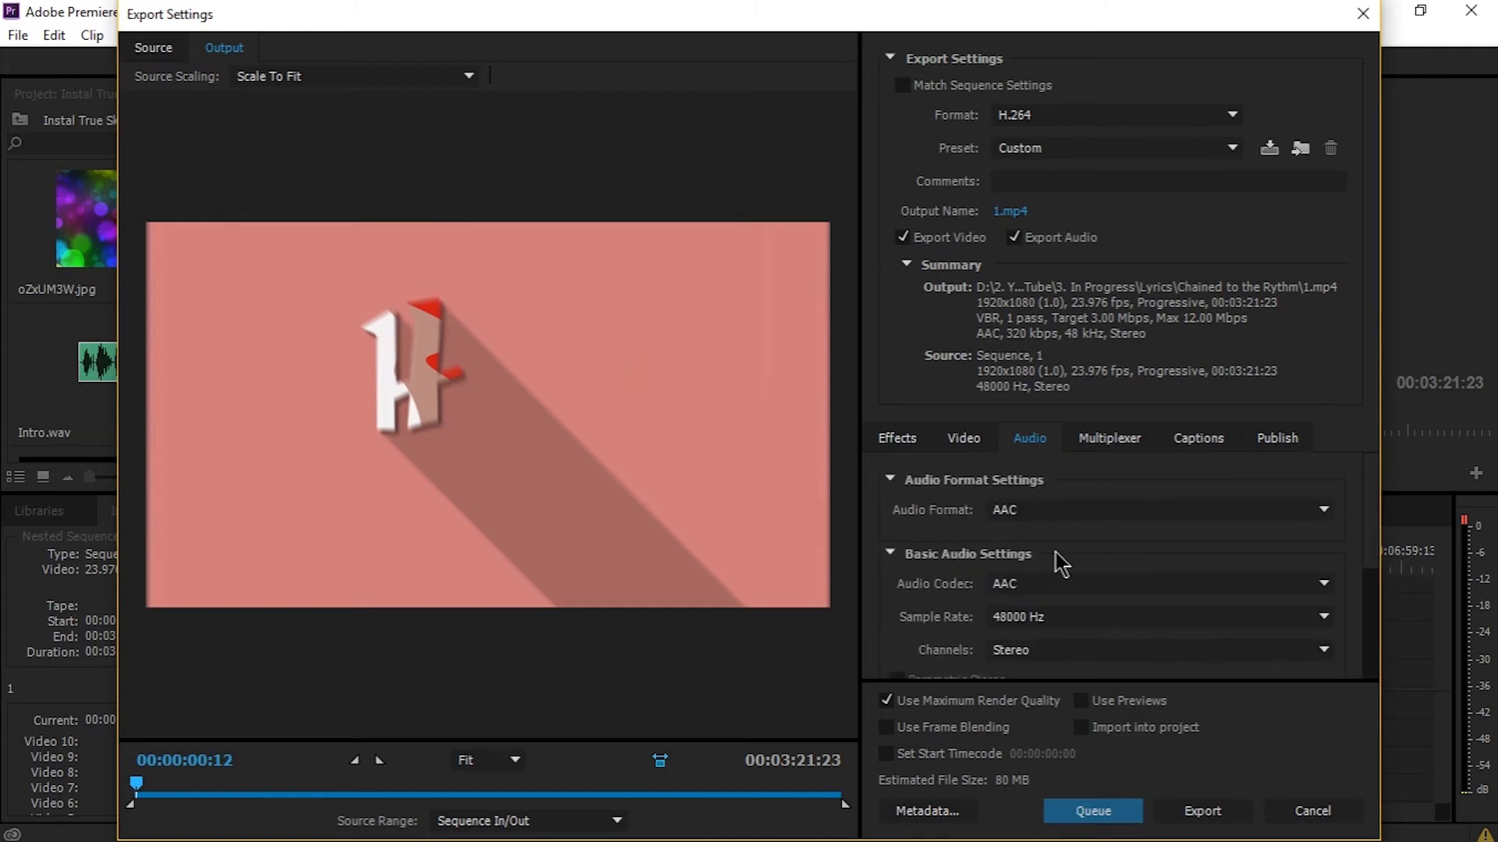
left_click(963, 438)
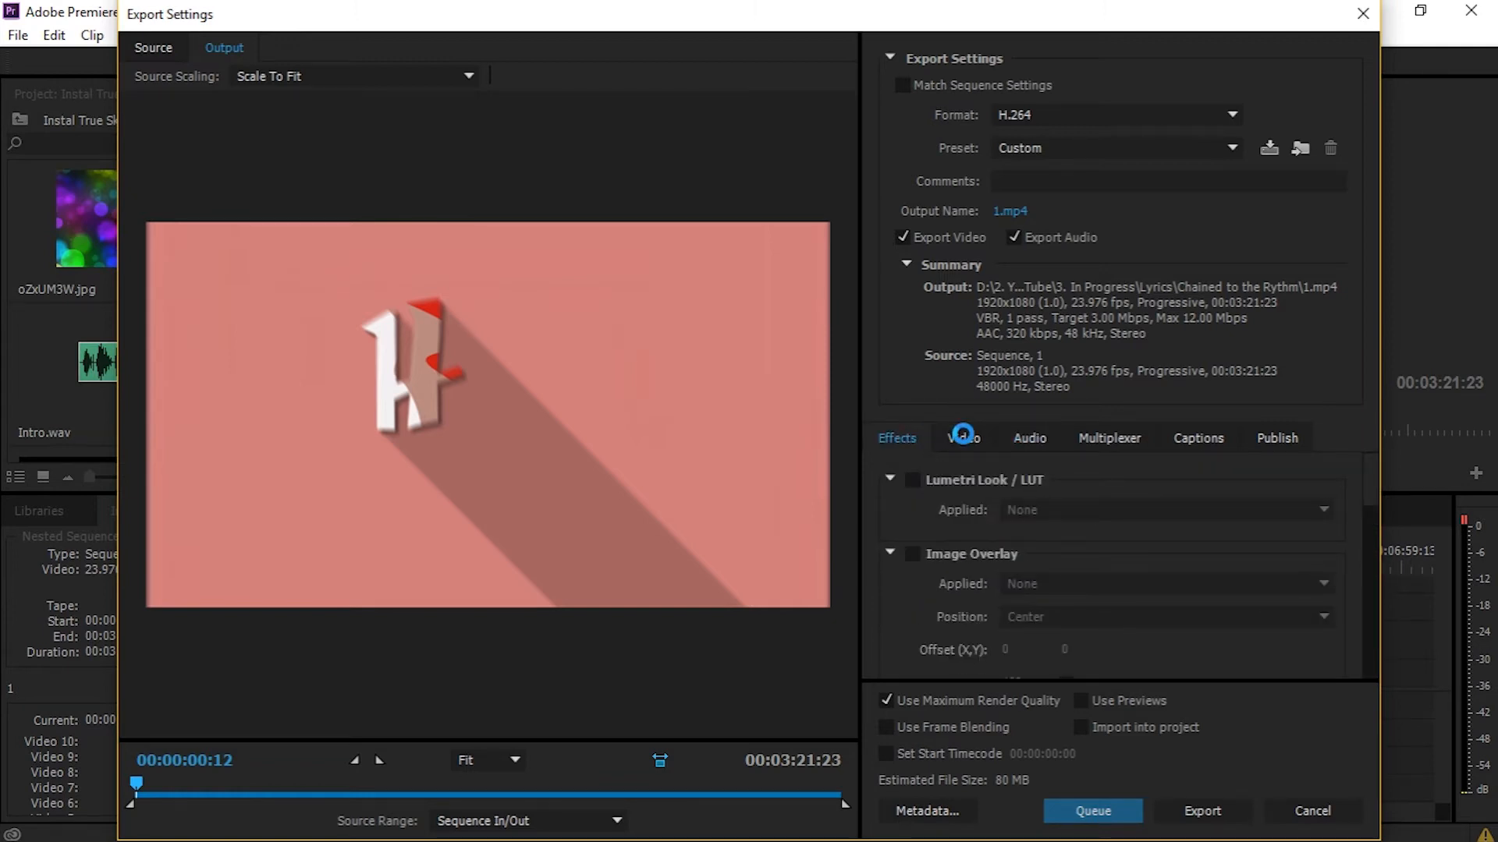
left_click(962, 438)
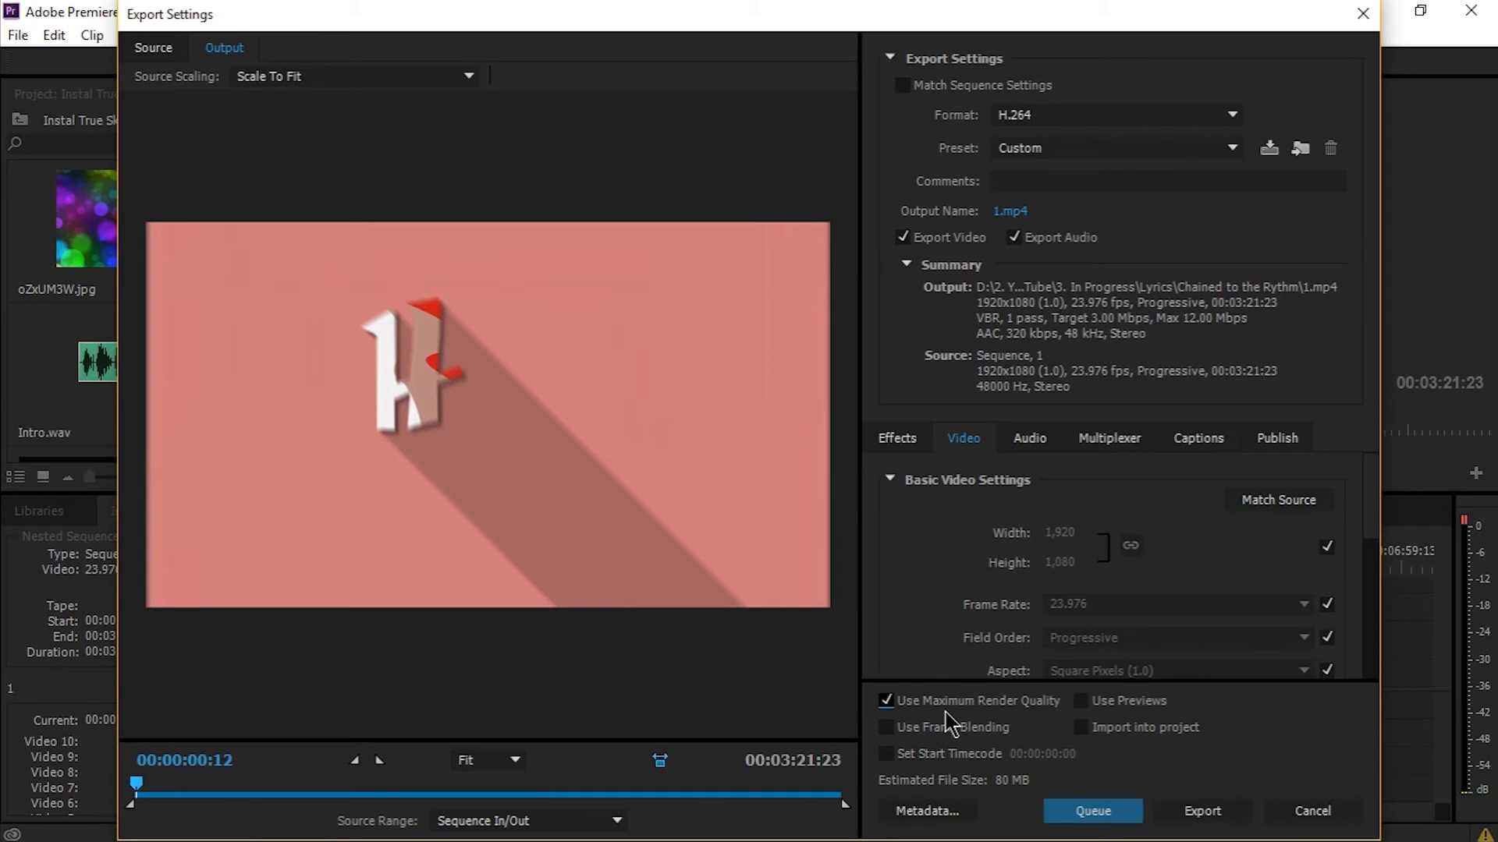
mouse_move(988, 706)
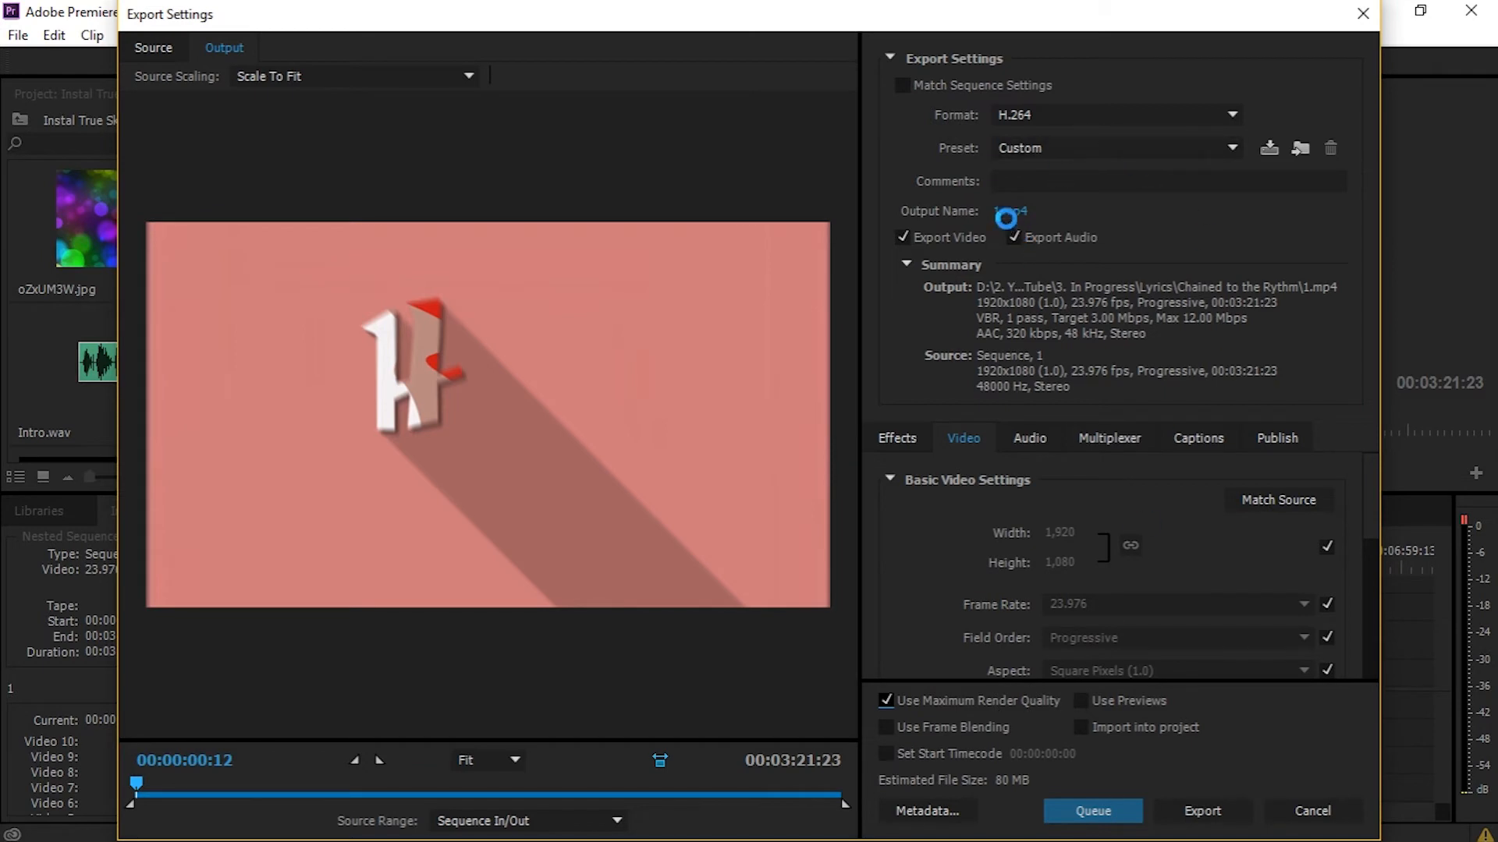
- Name the output 'true skate Ready to upload.mp4' in the Instal True Skate folder
left_click(1010, 211)
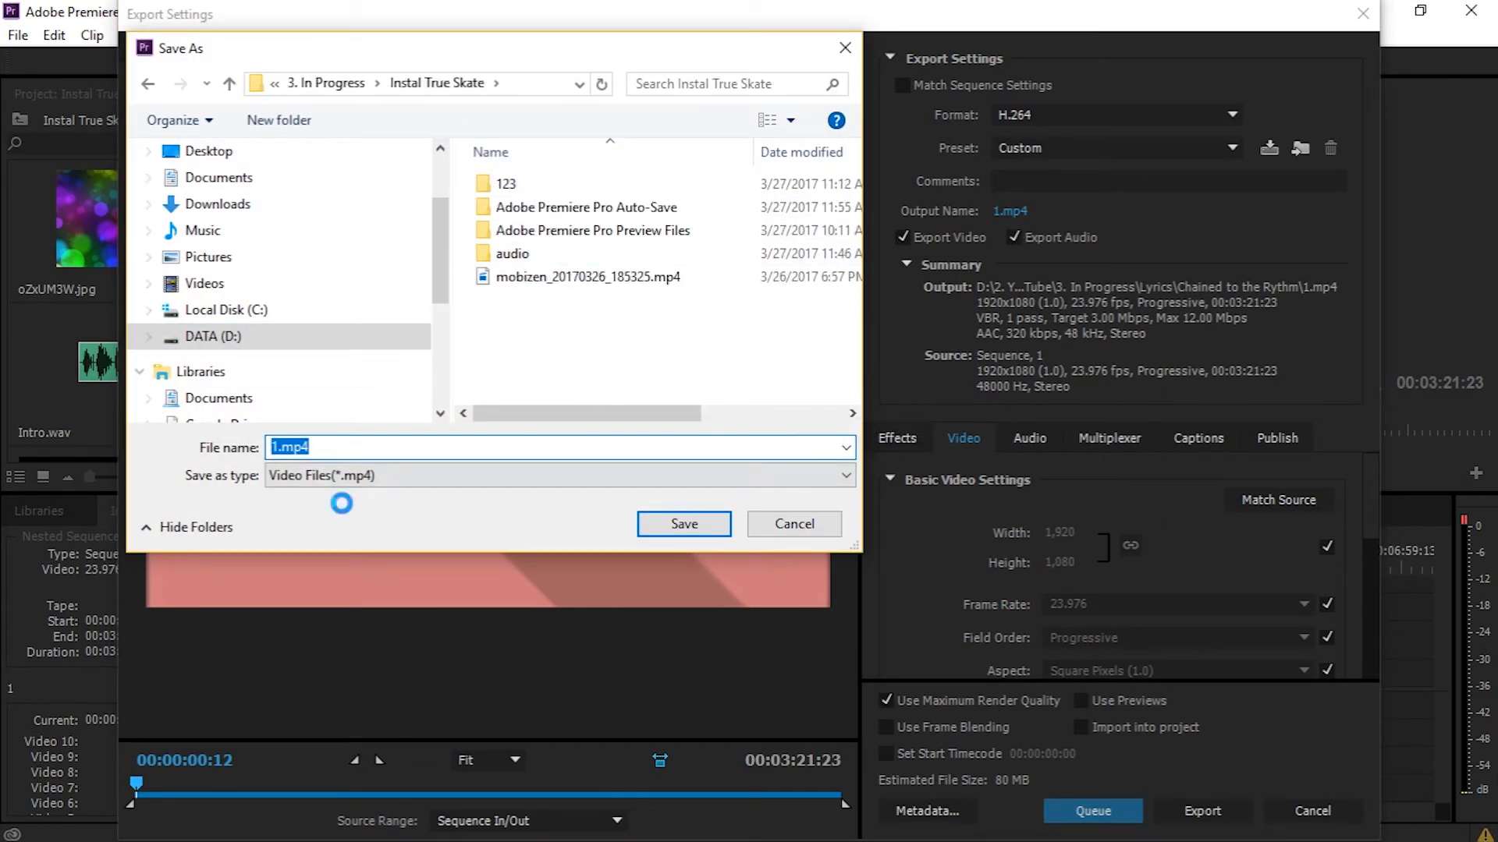
type("true skate Ready to upl")
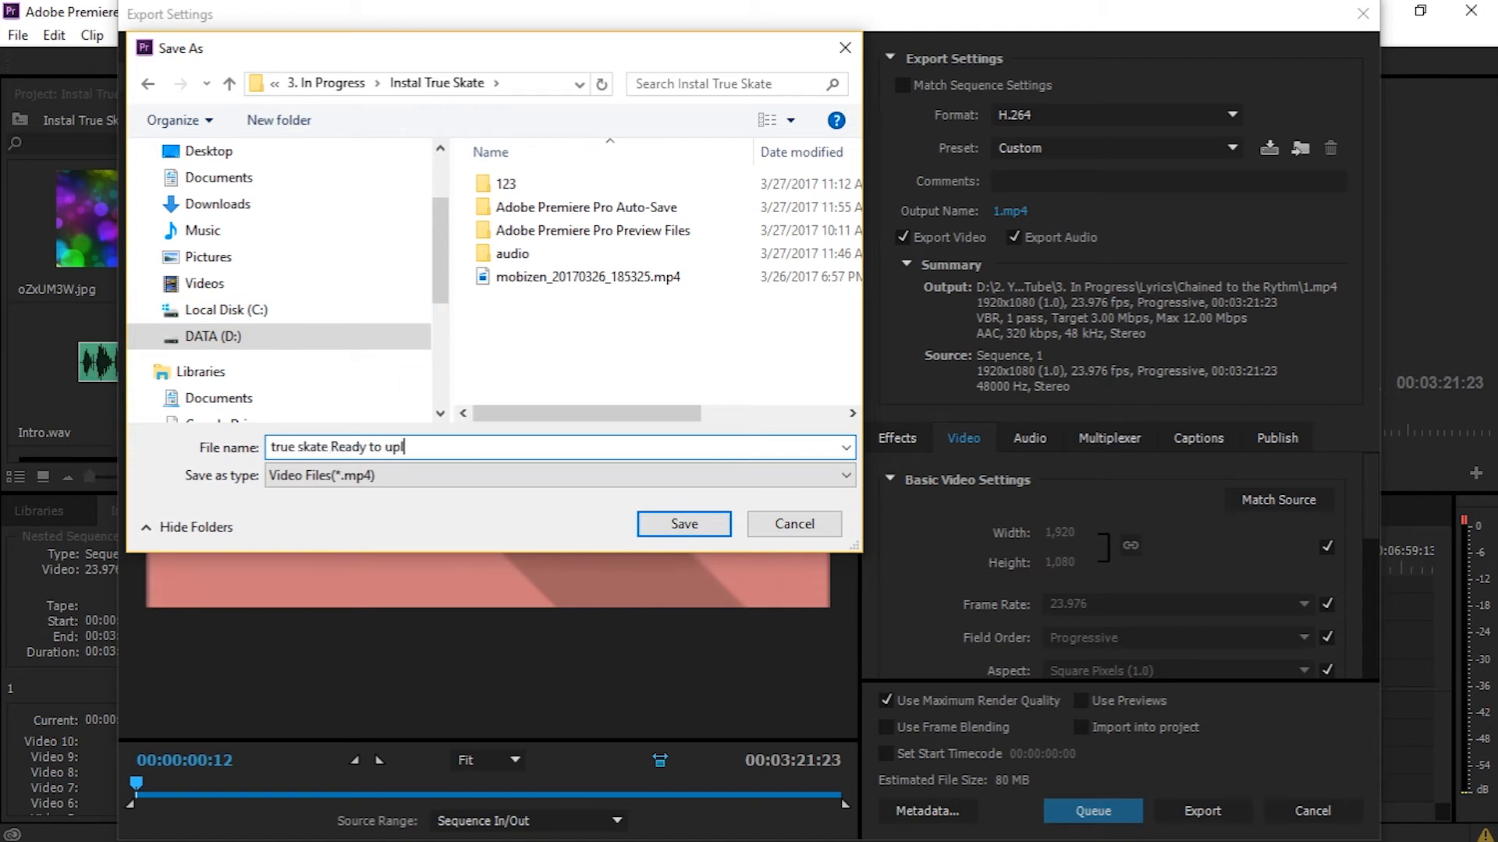
type("load")
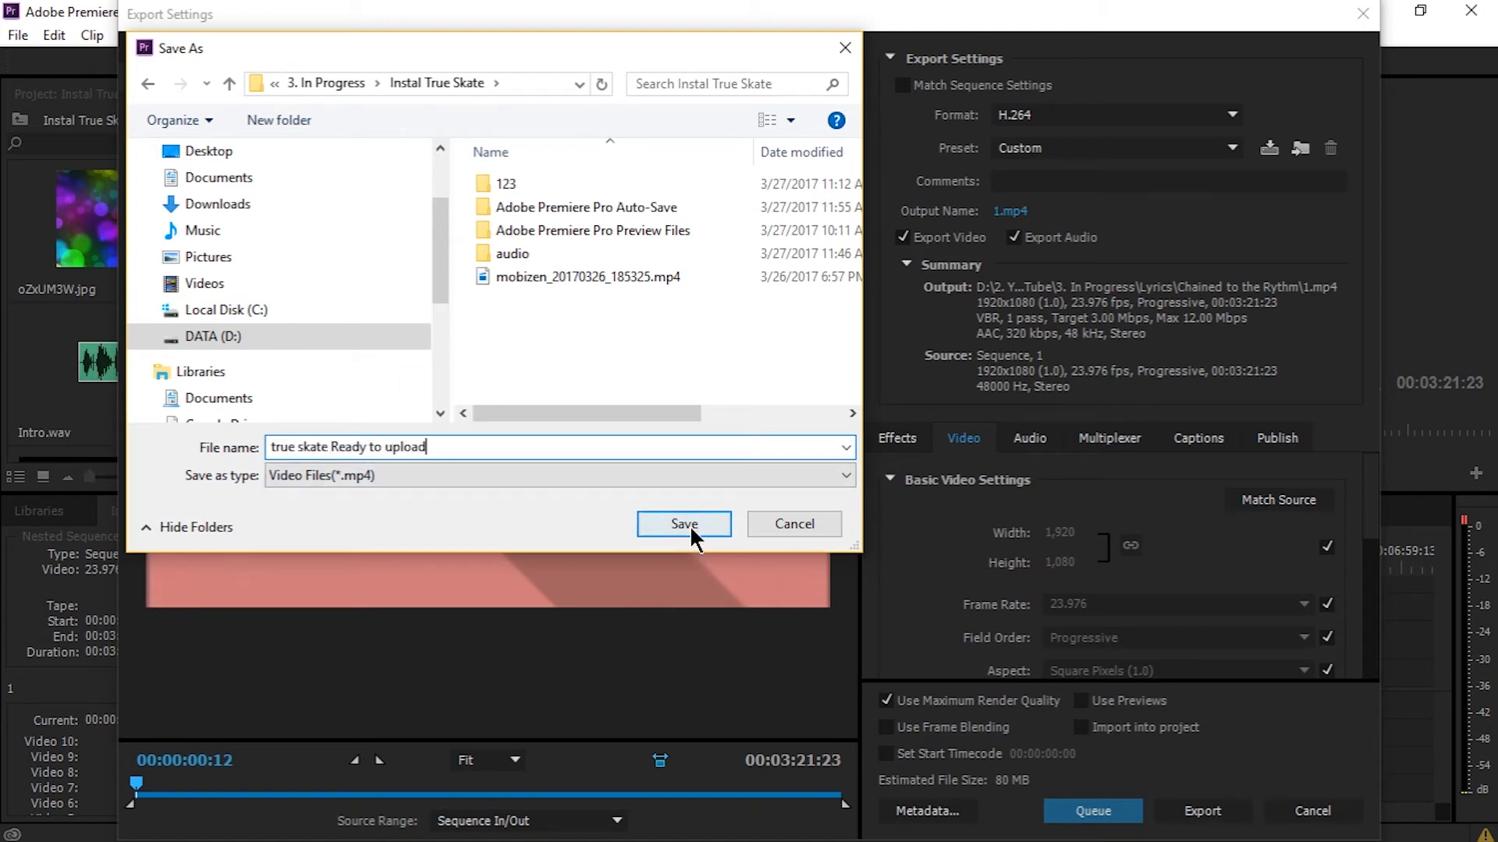
left_click(683, 524)
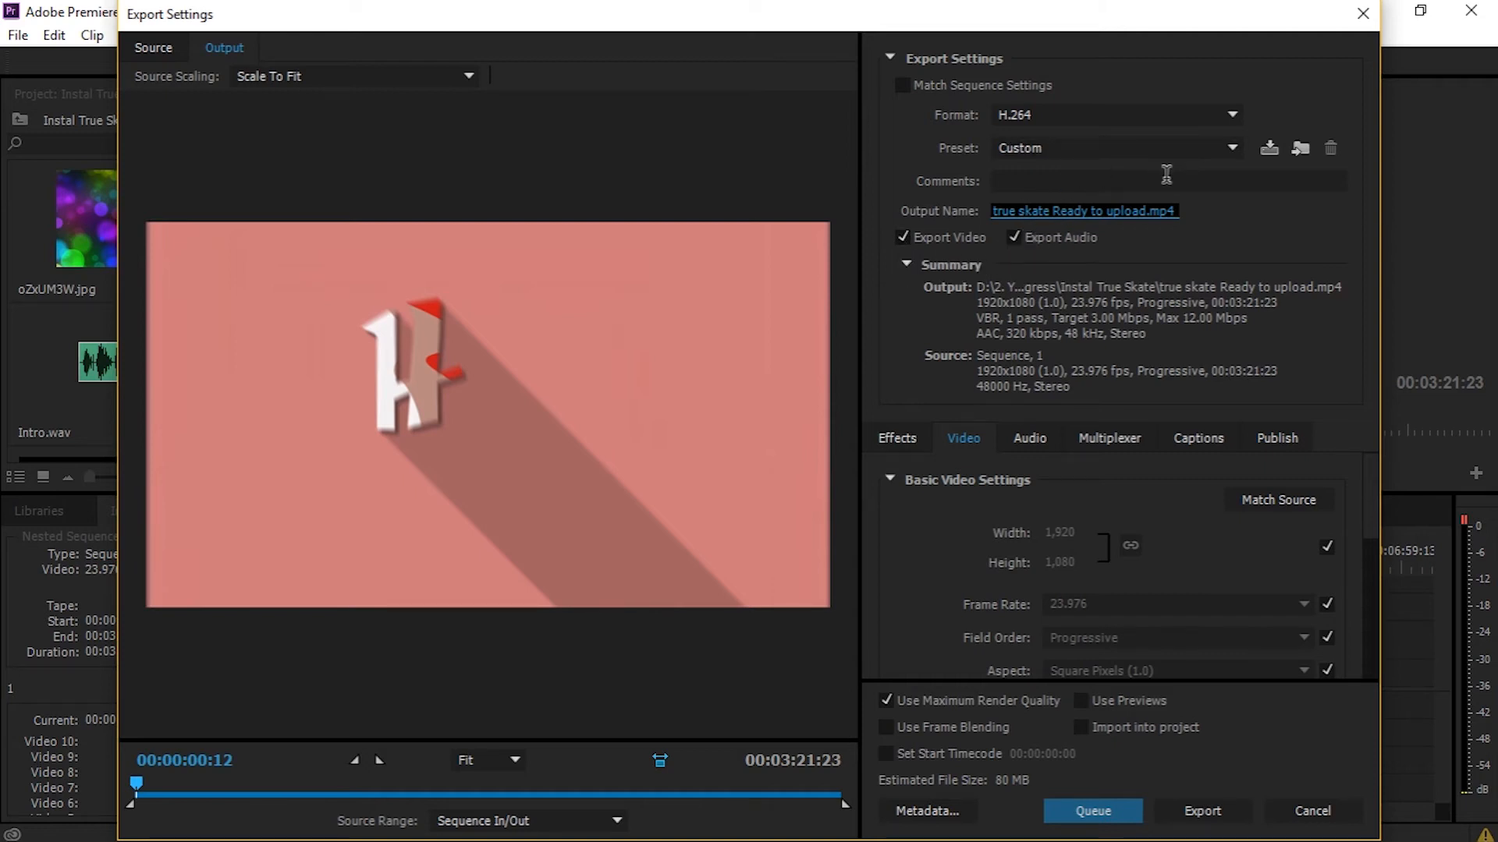
left_click(1166, 180)
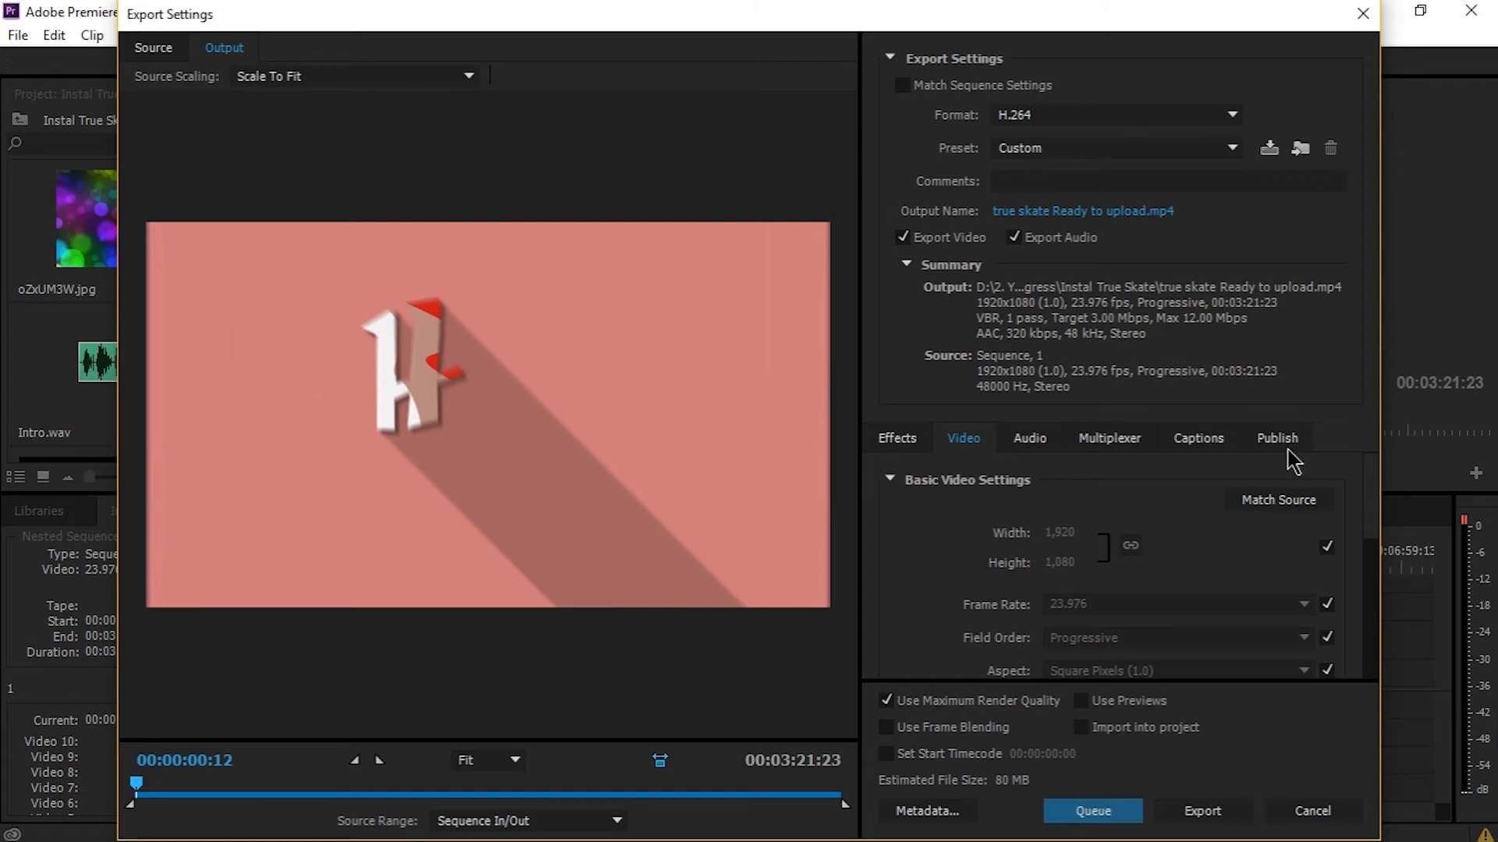
mouse_move(1201, 811)
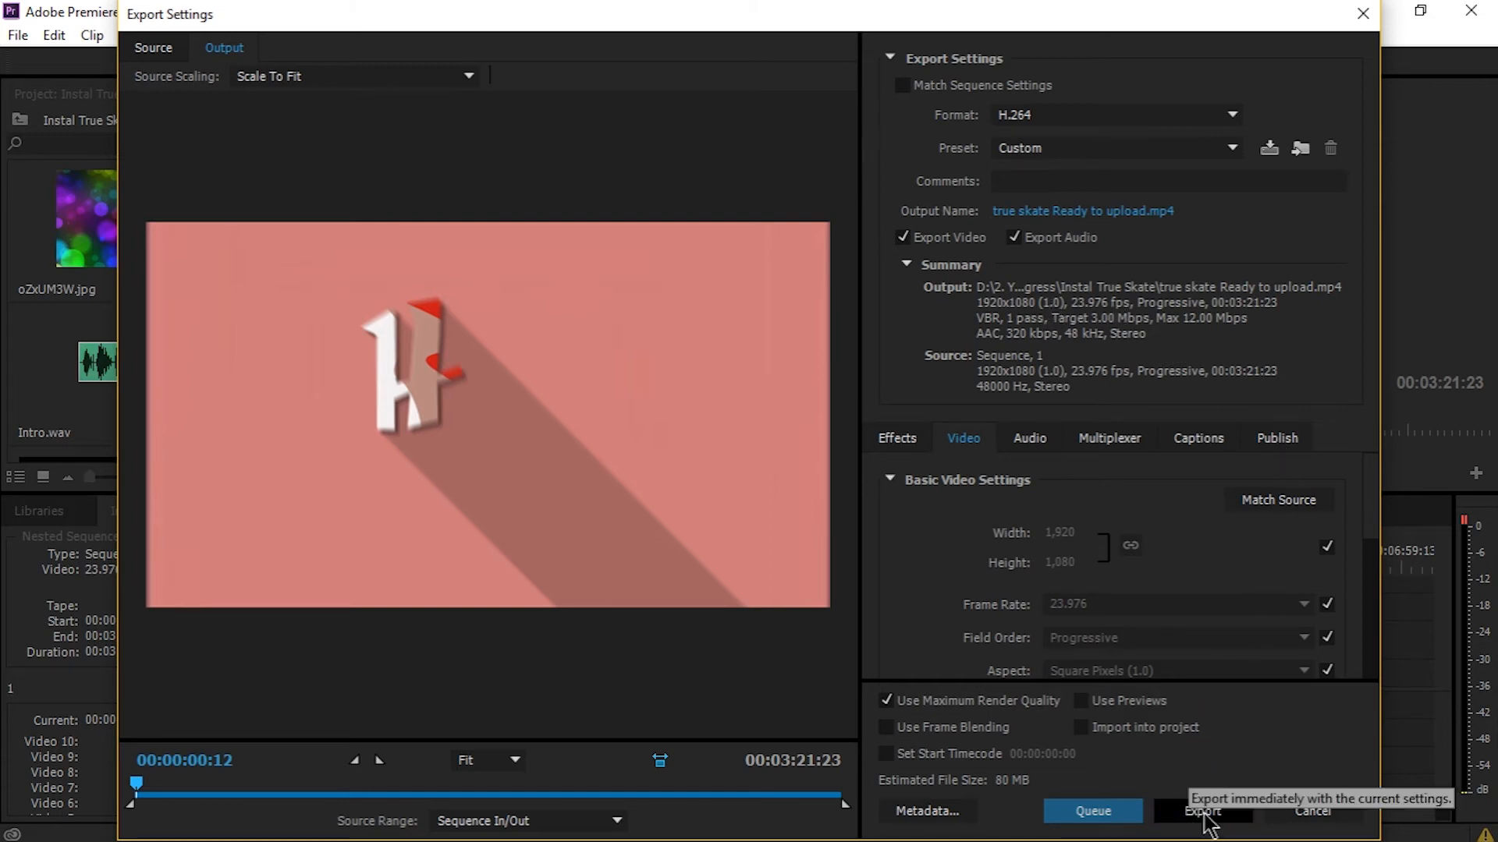
- Export the sequence with the 3 Mbps H.264 settings, returning to the timeline
left_click(1202, 812)
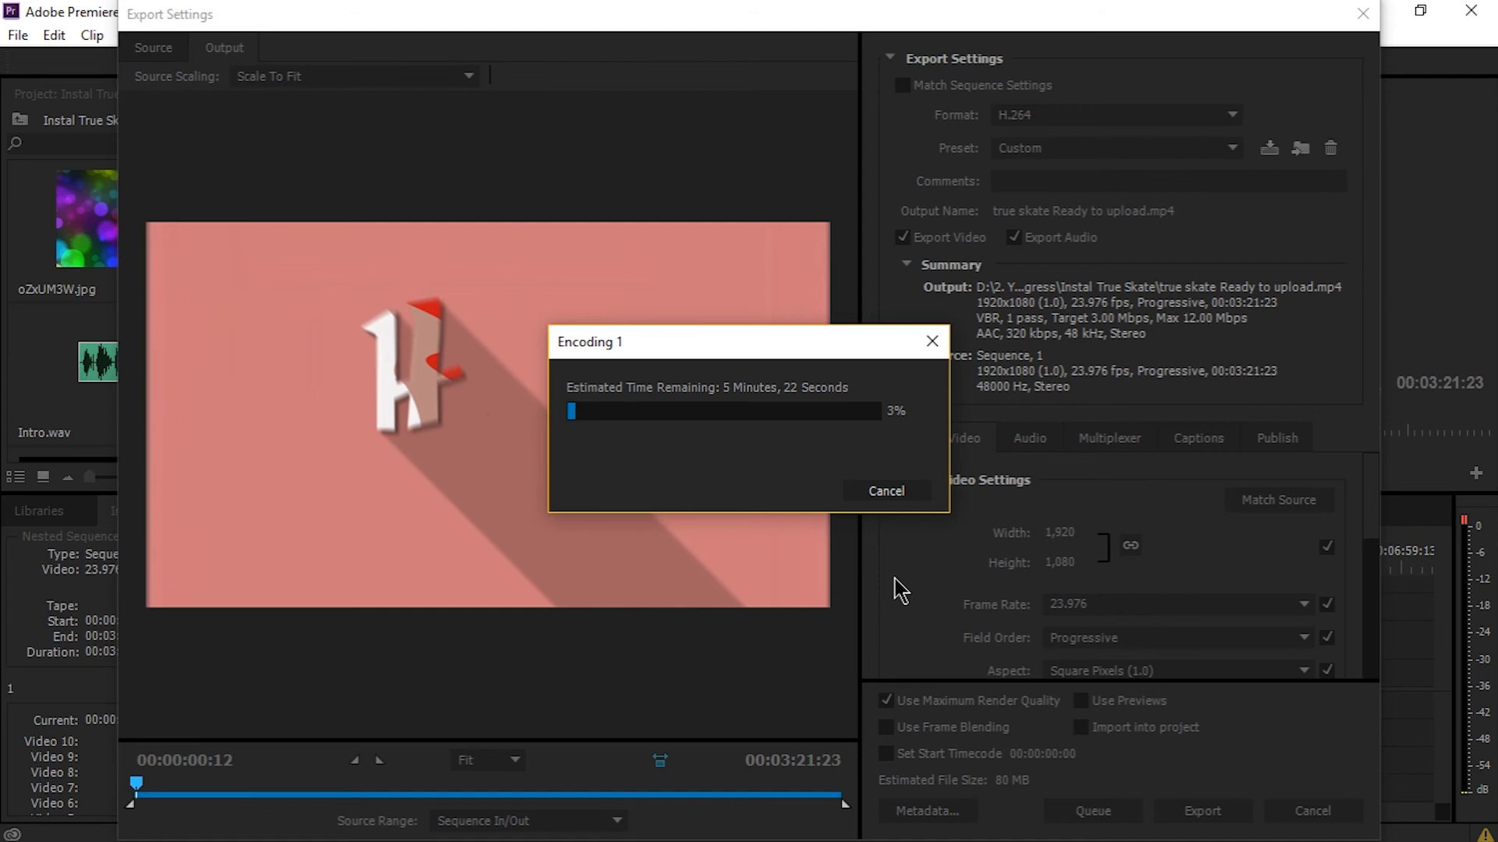
left_click(884, 490)
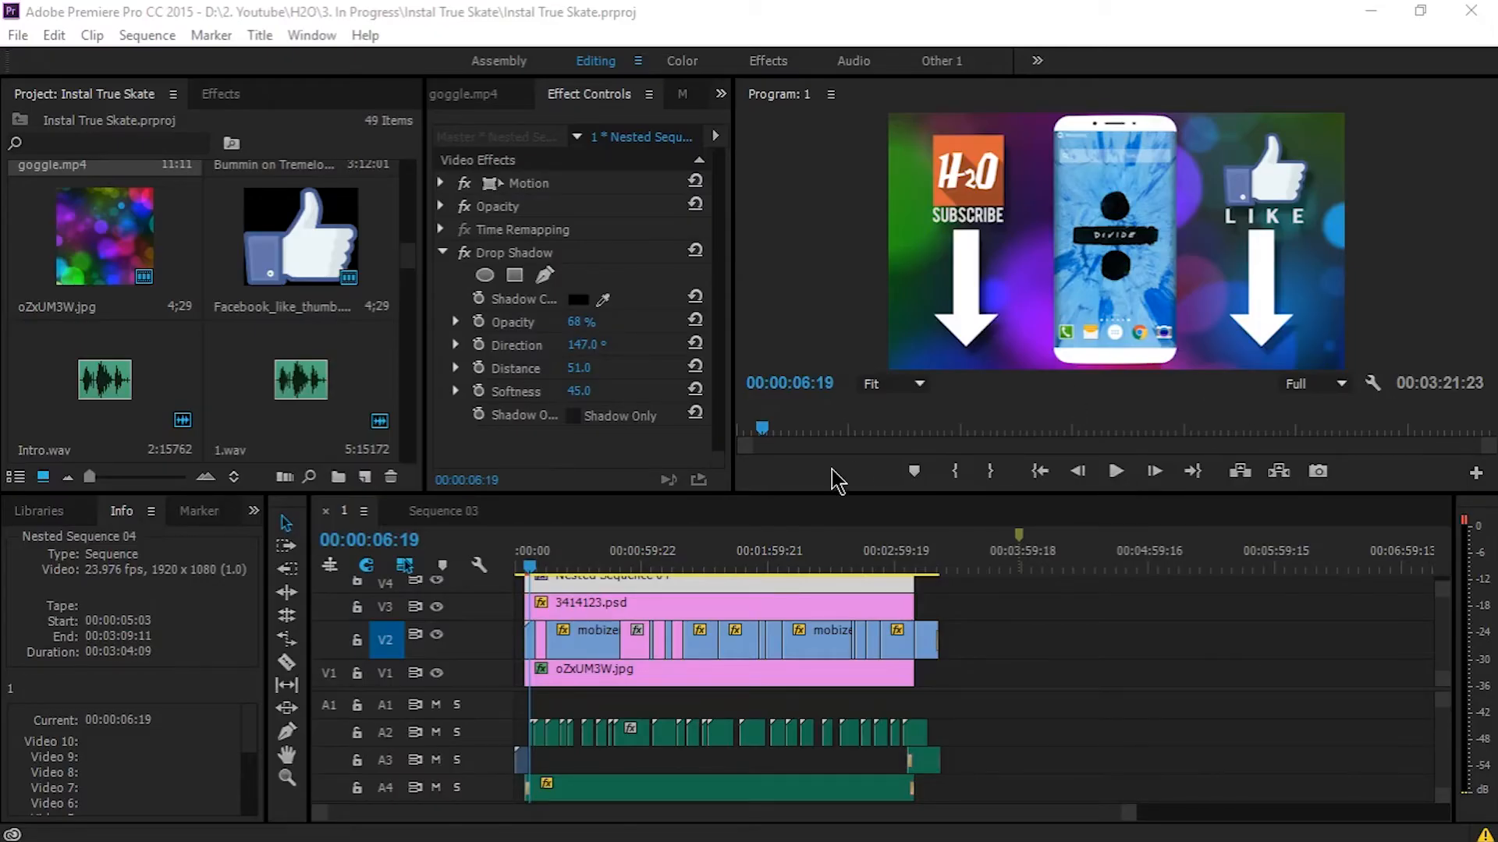
mouse_move(905, 578)
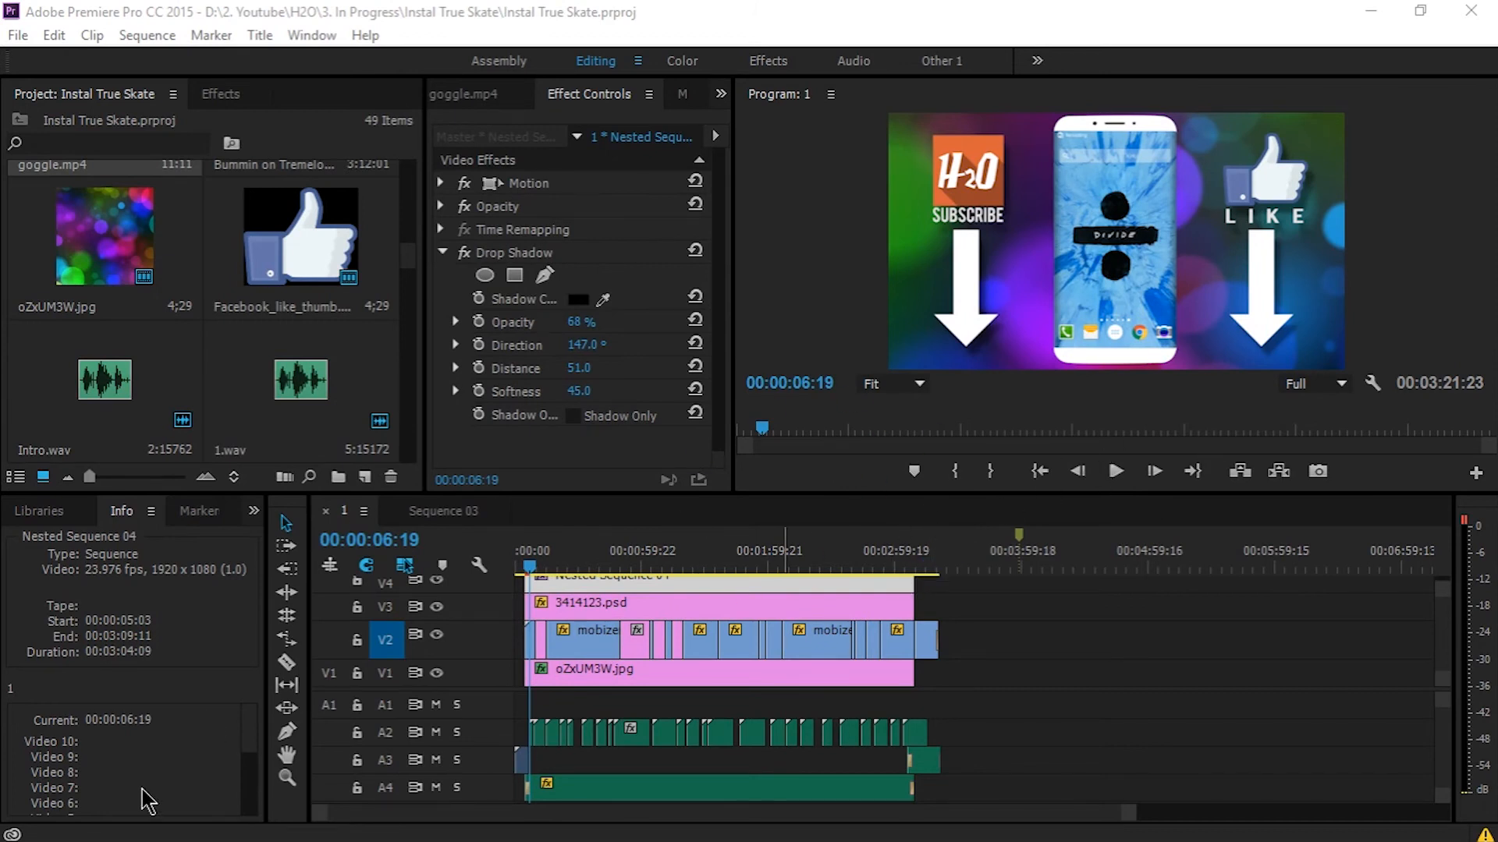
mouse_move(571, 824)
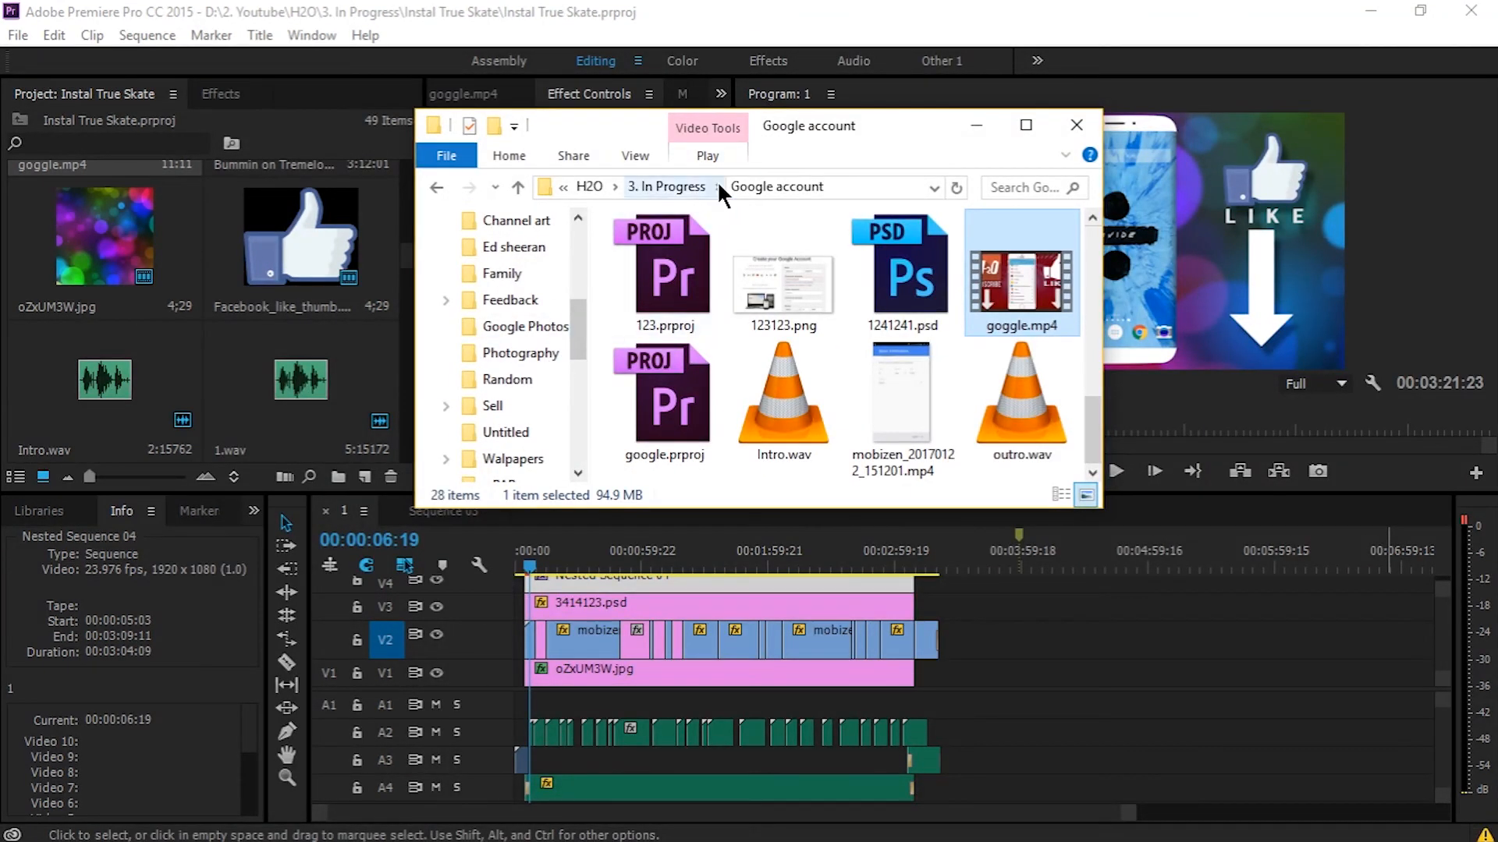
- Browse via '3. In Progress' to Instal True Skate and play 'true skate Ready to upload.mp4'
left_click(668, 187)
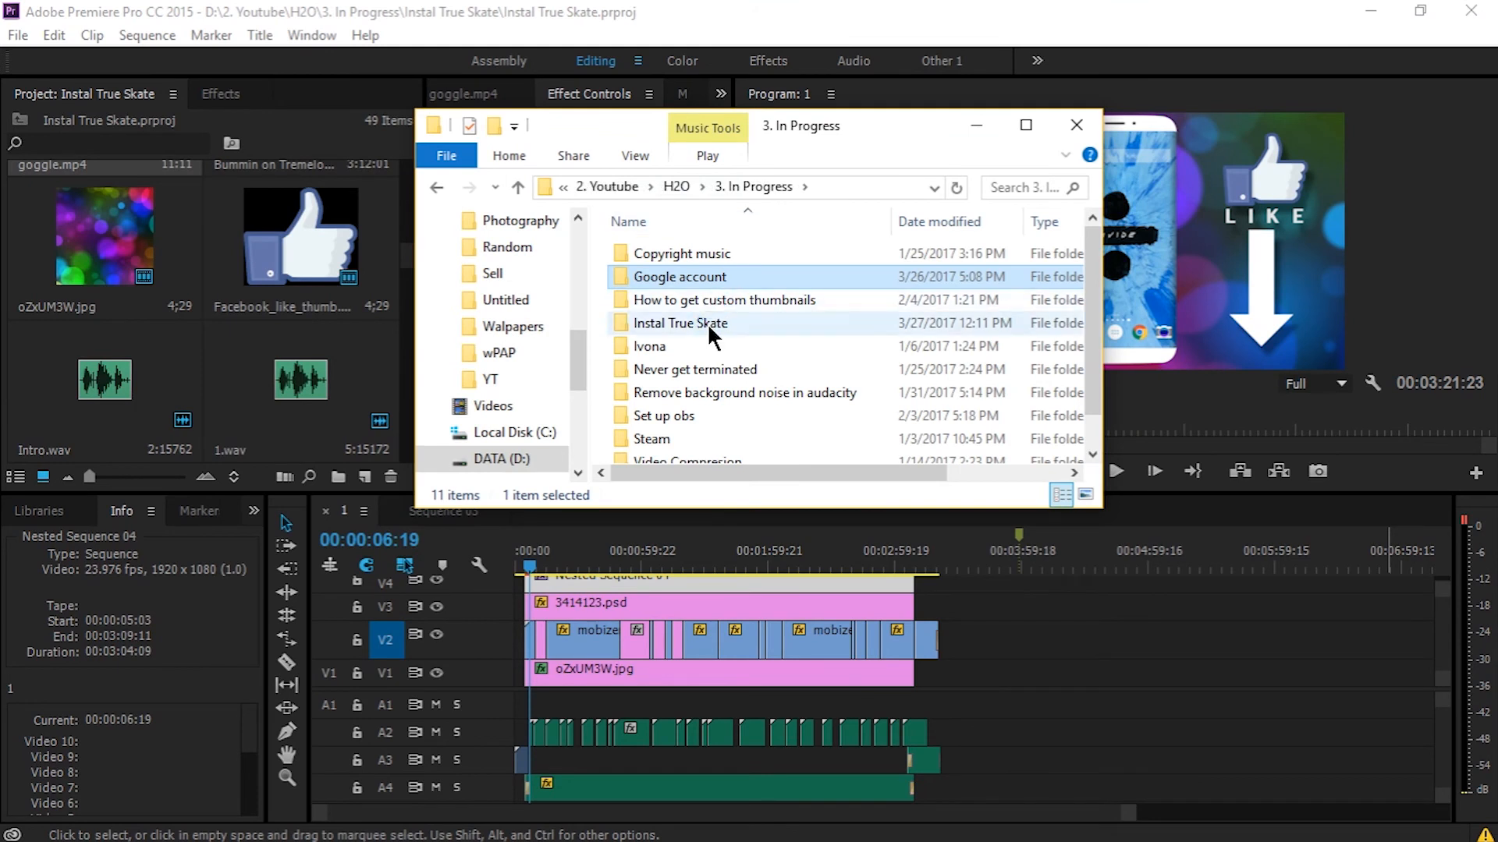
double_click(680, 323)
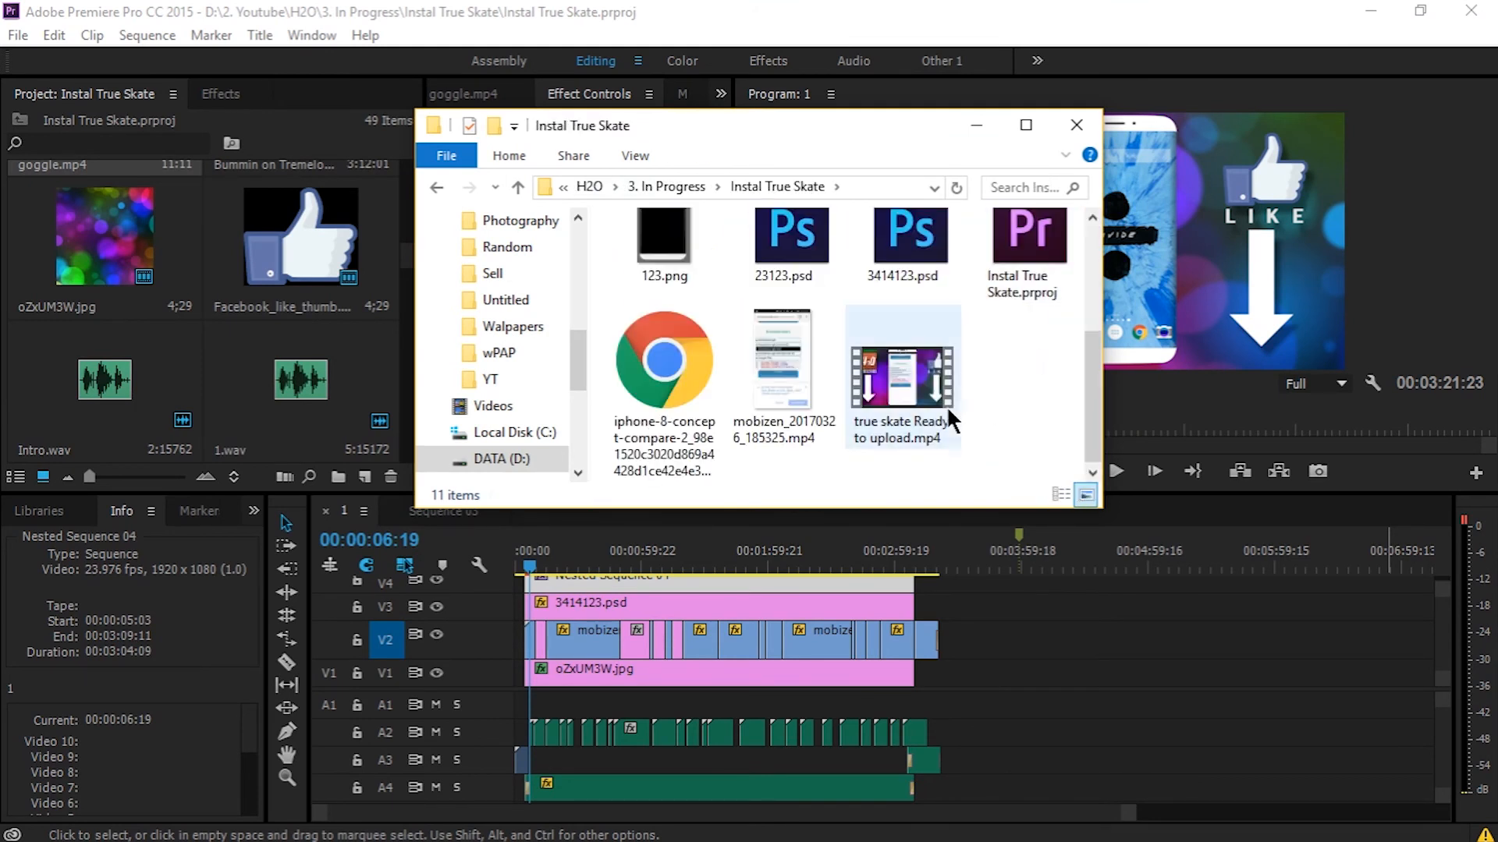
left_click(901, 373)
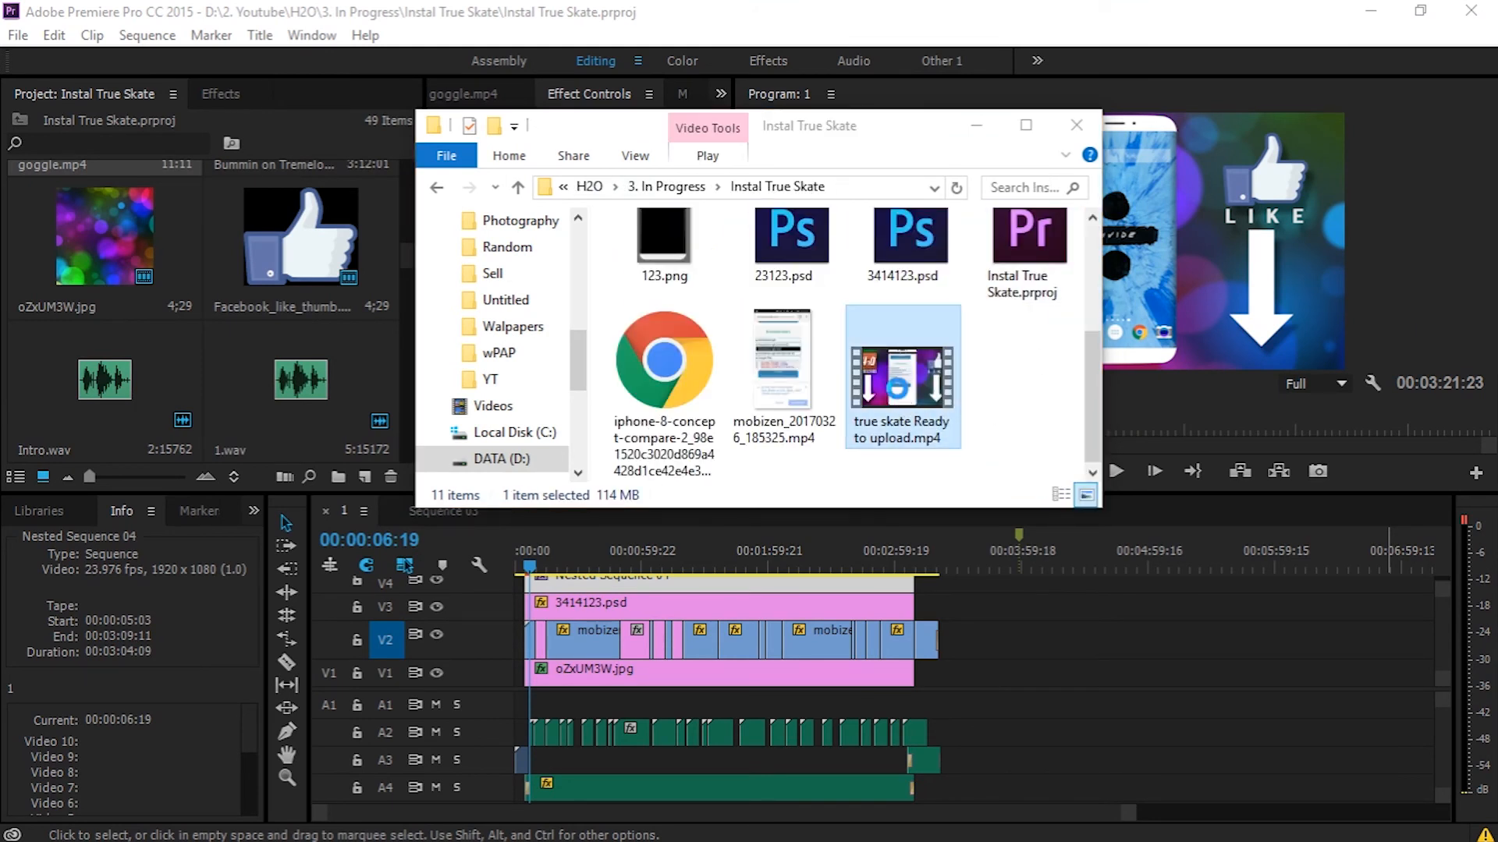
double_click(901, 376)
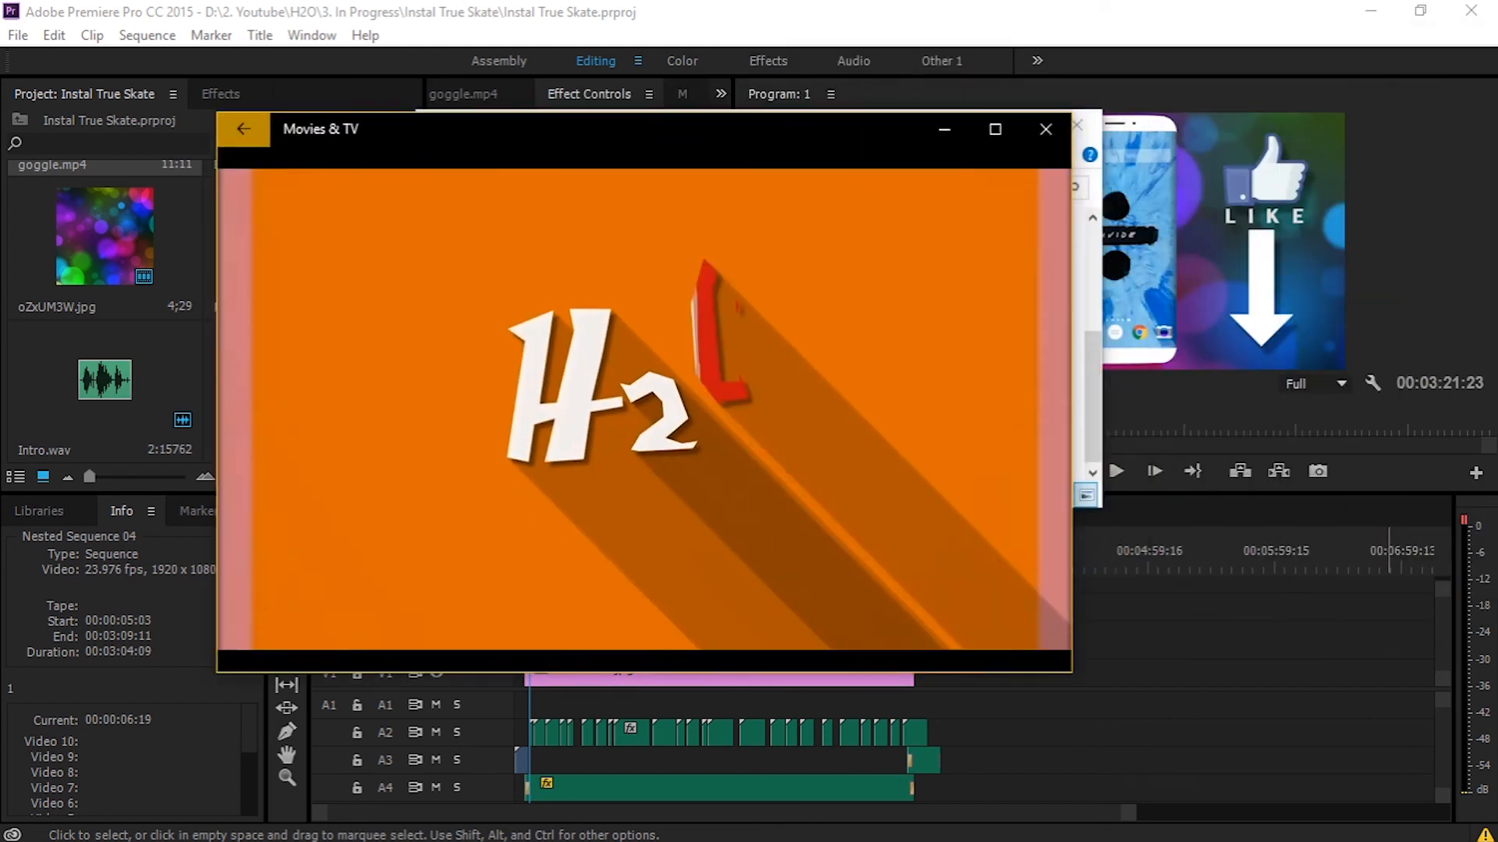
- Bring up Movies & TV playback controls while the video plays to its outro
left_click(681, 641)
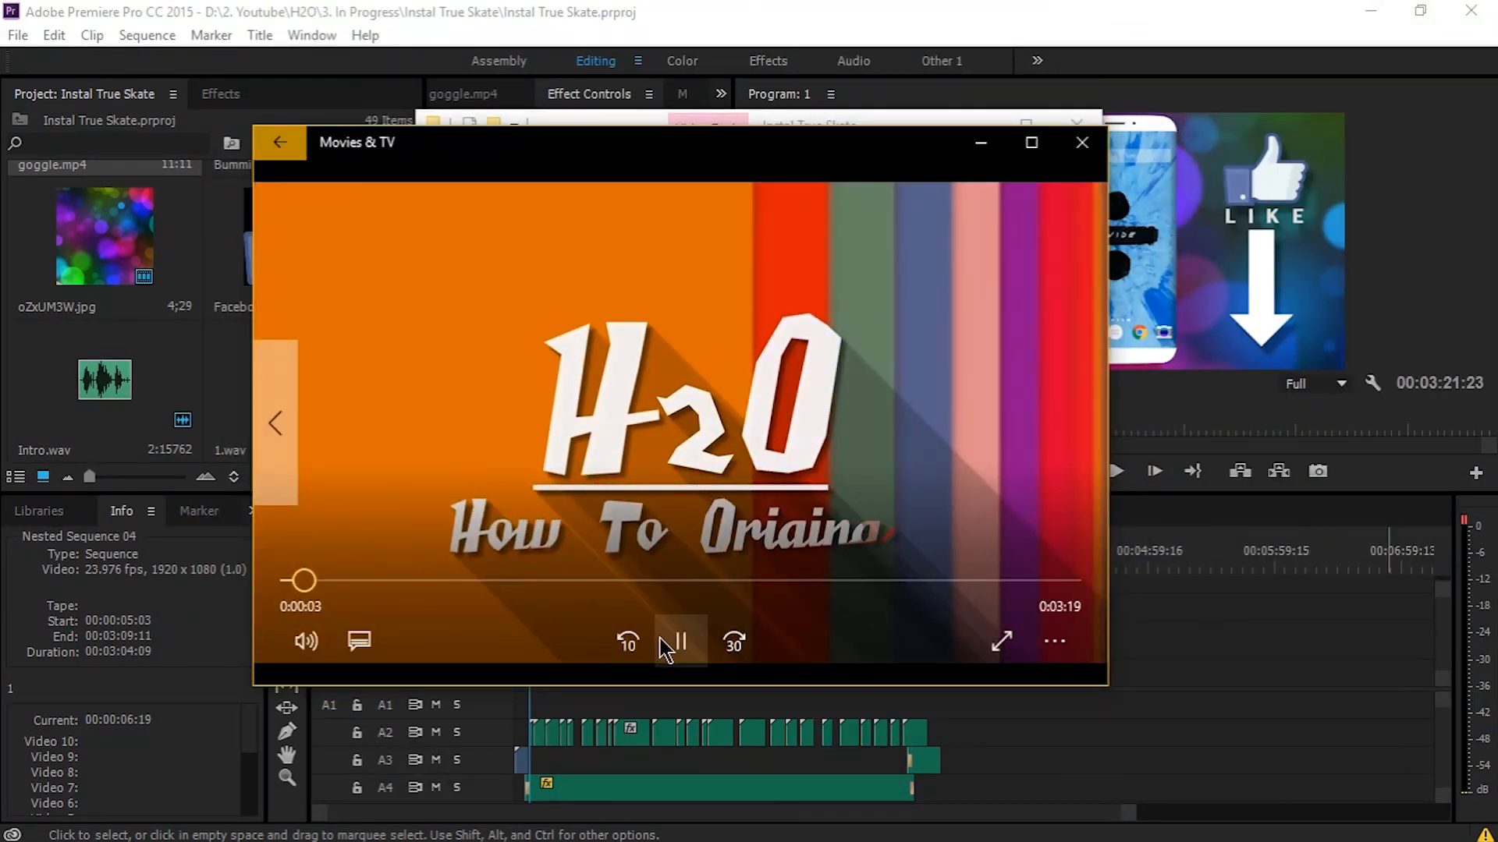
left_click(680, 641)
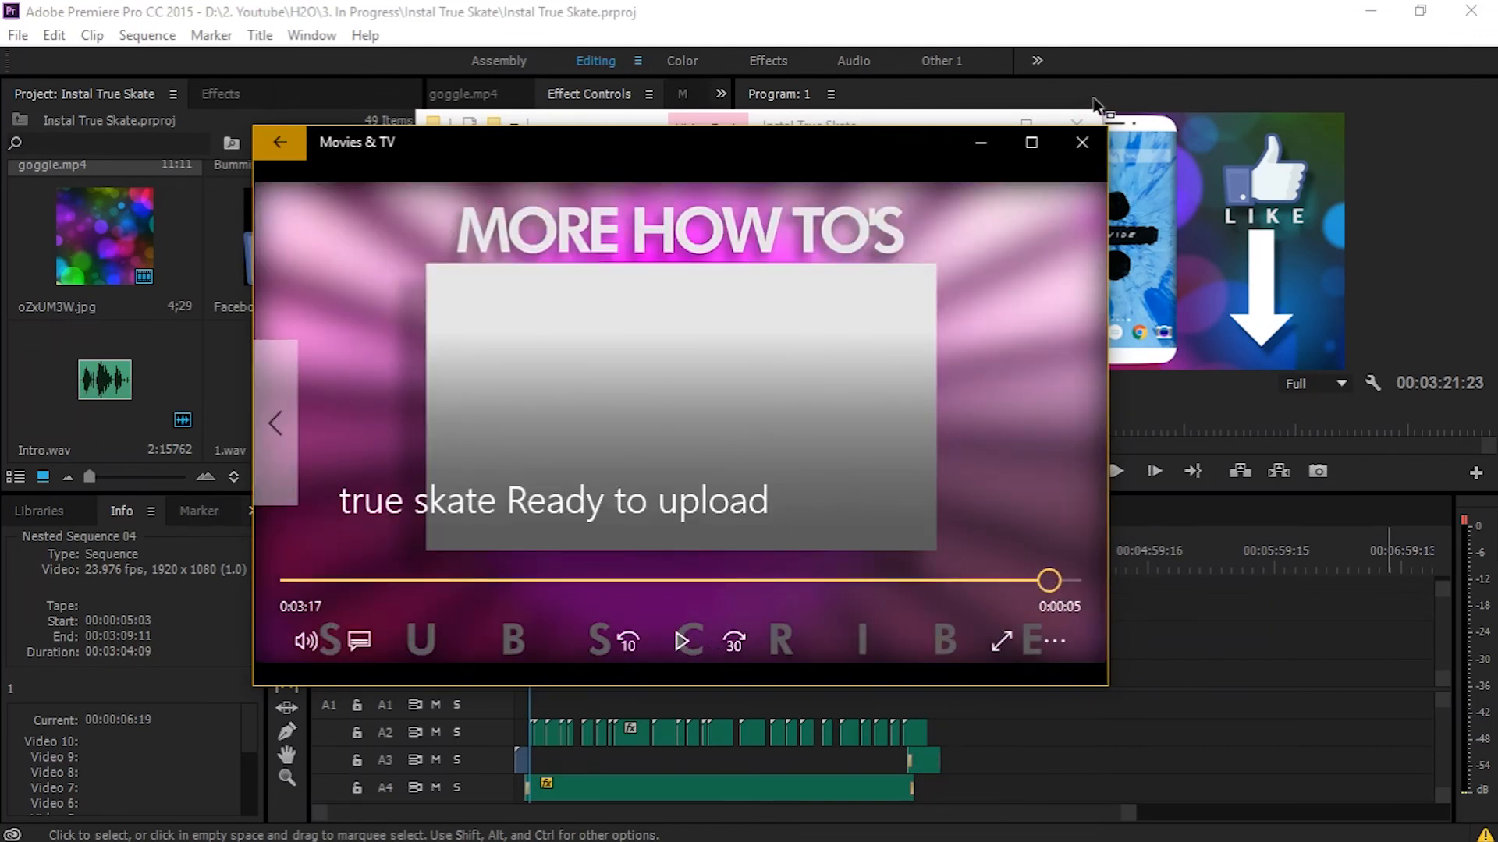
mouse_move(1082, 142)
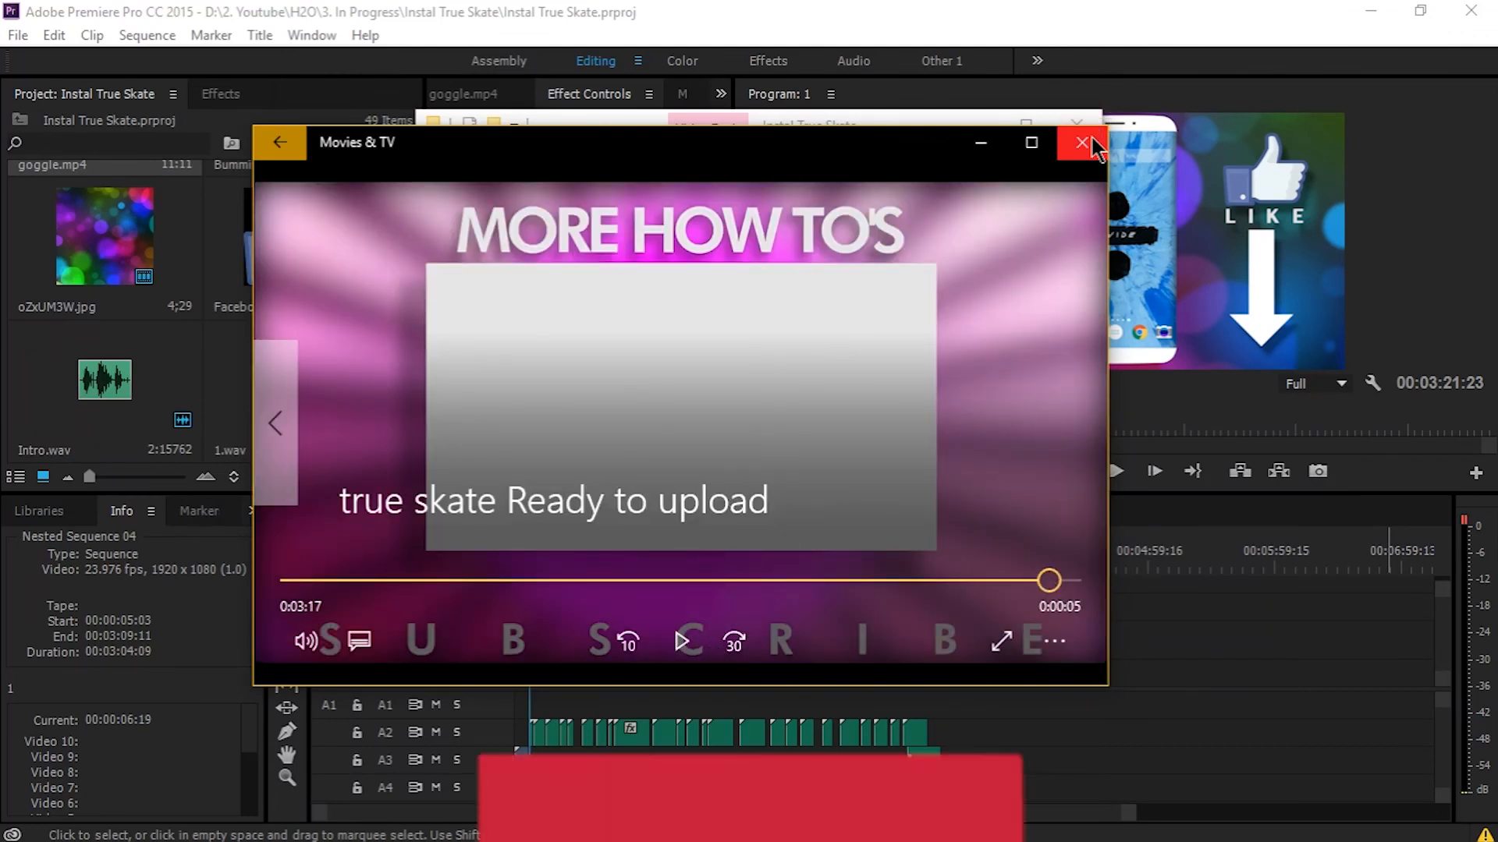